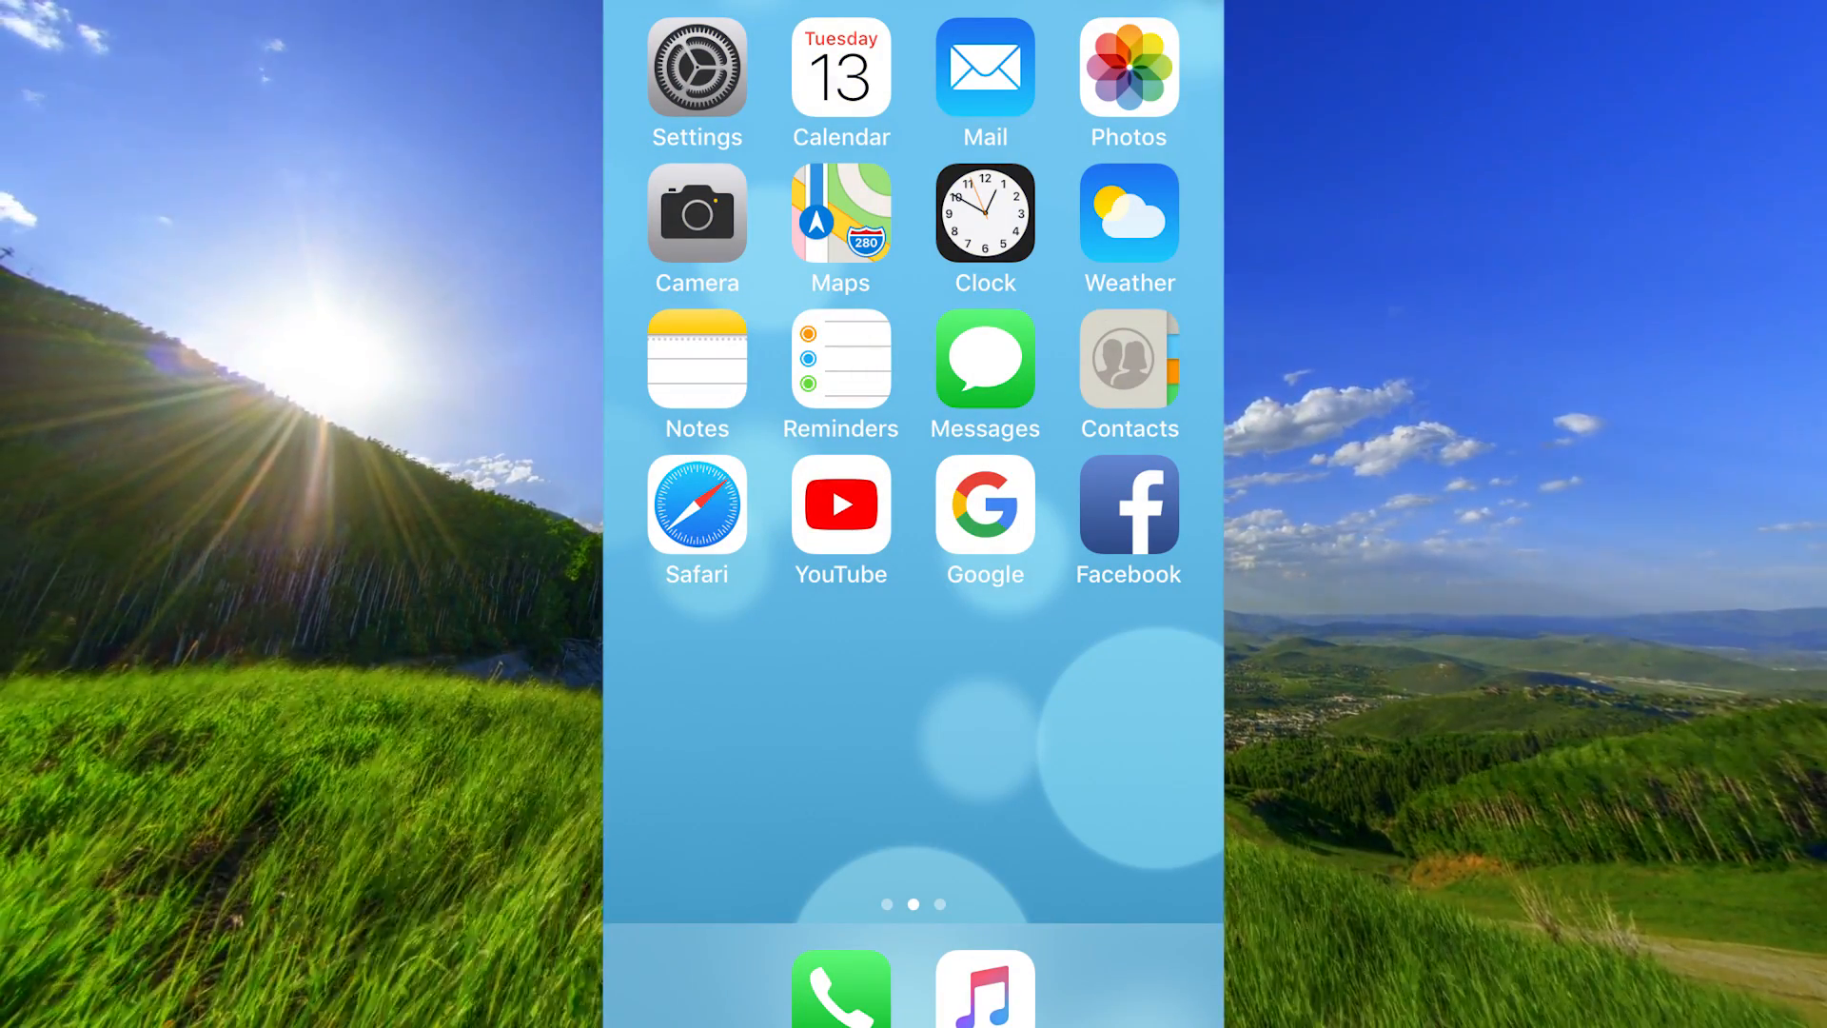
# Launch the Google app from the iOS home screen
pyautogui.click(985, 507)
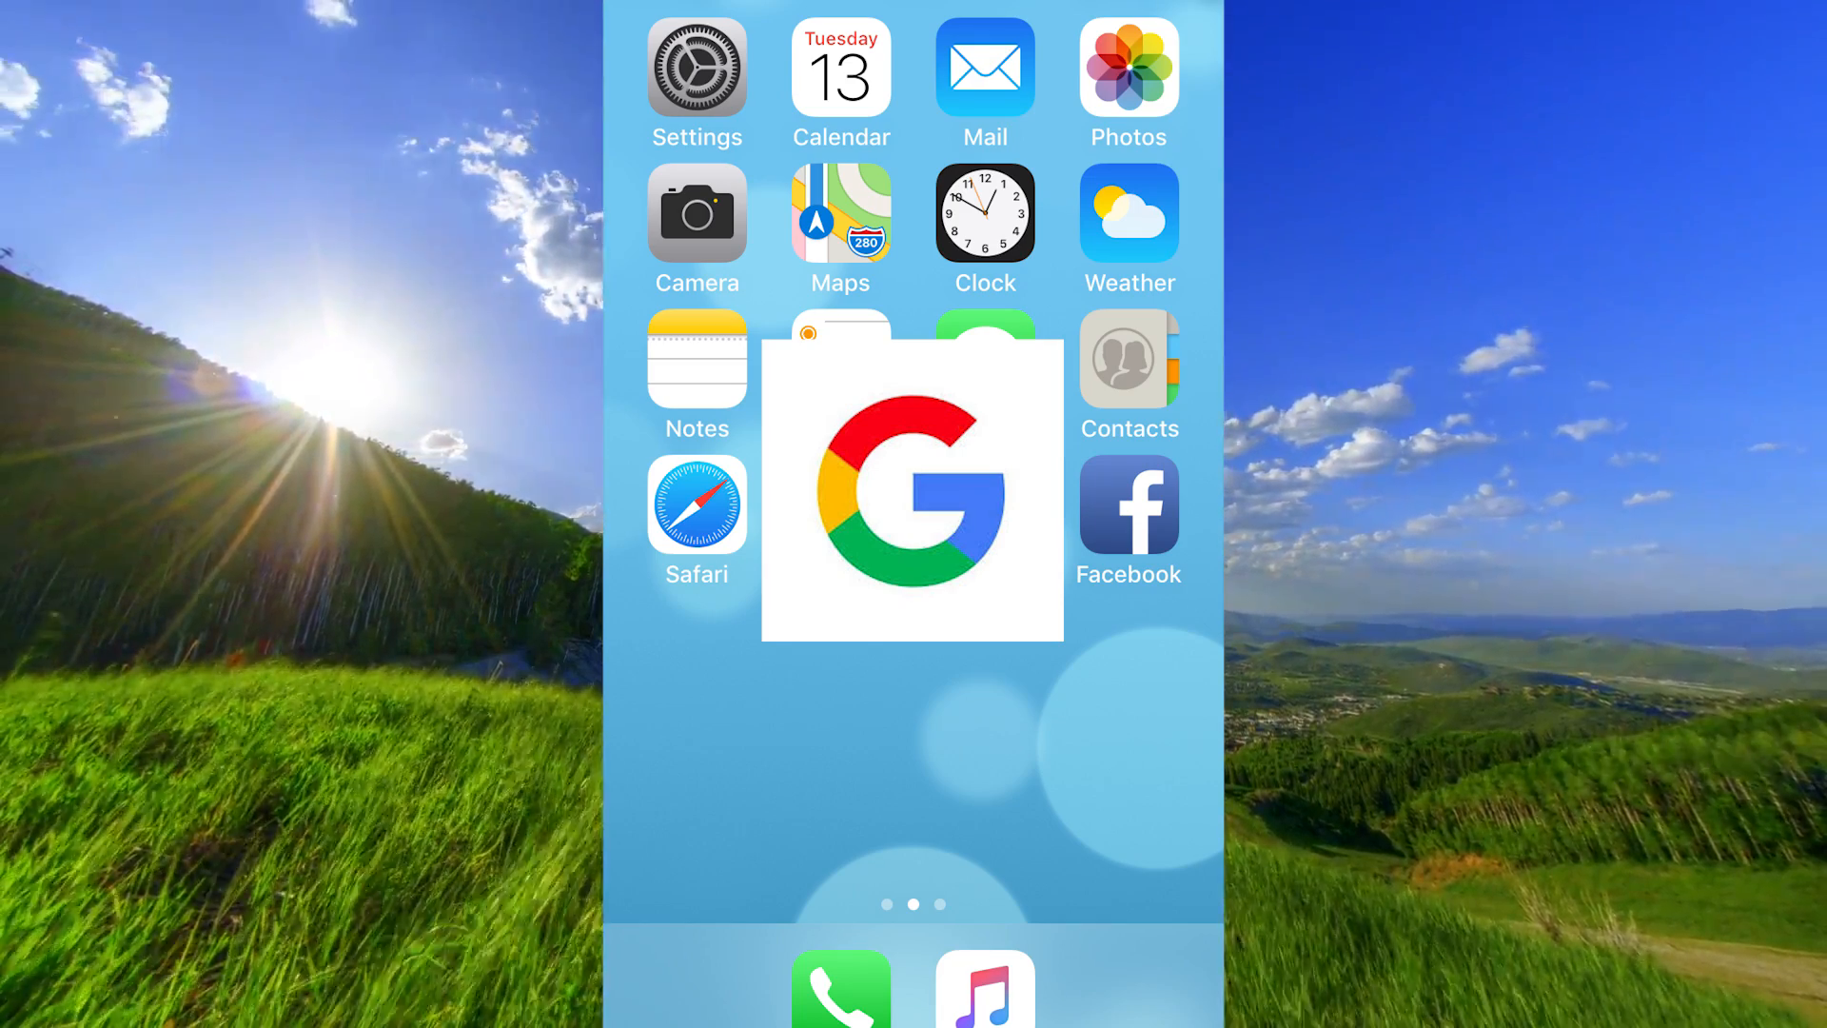
# Focus the Google search box to reveal recent searches bitcoin, new york and superbowl
pyautogui.click(913, 484)
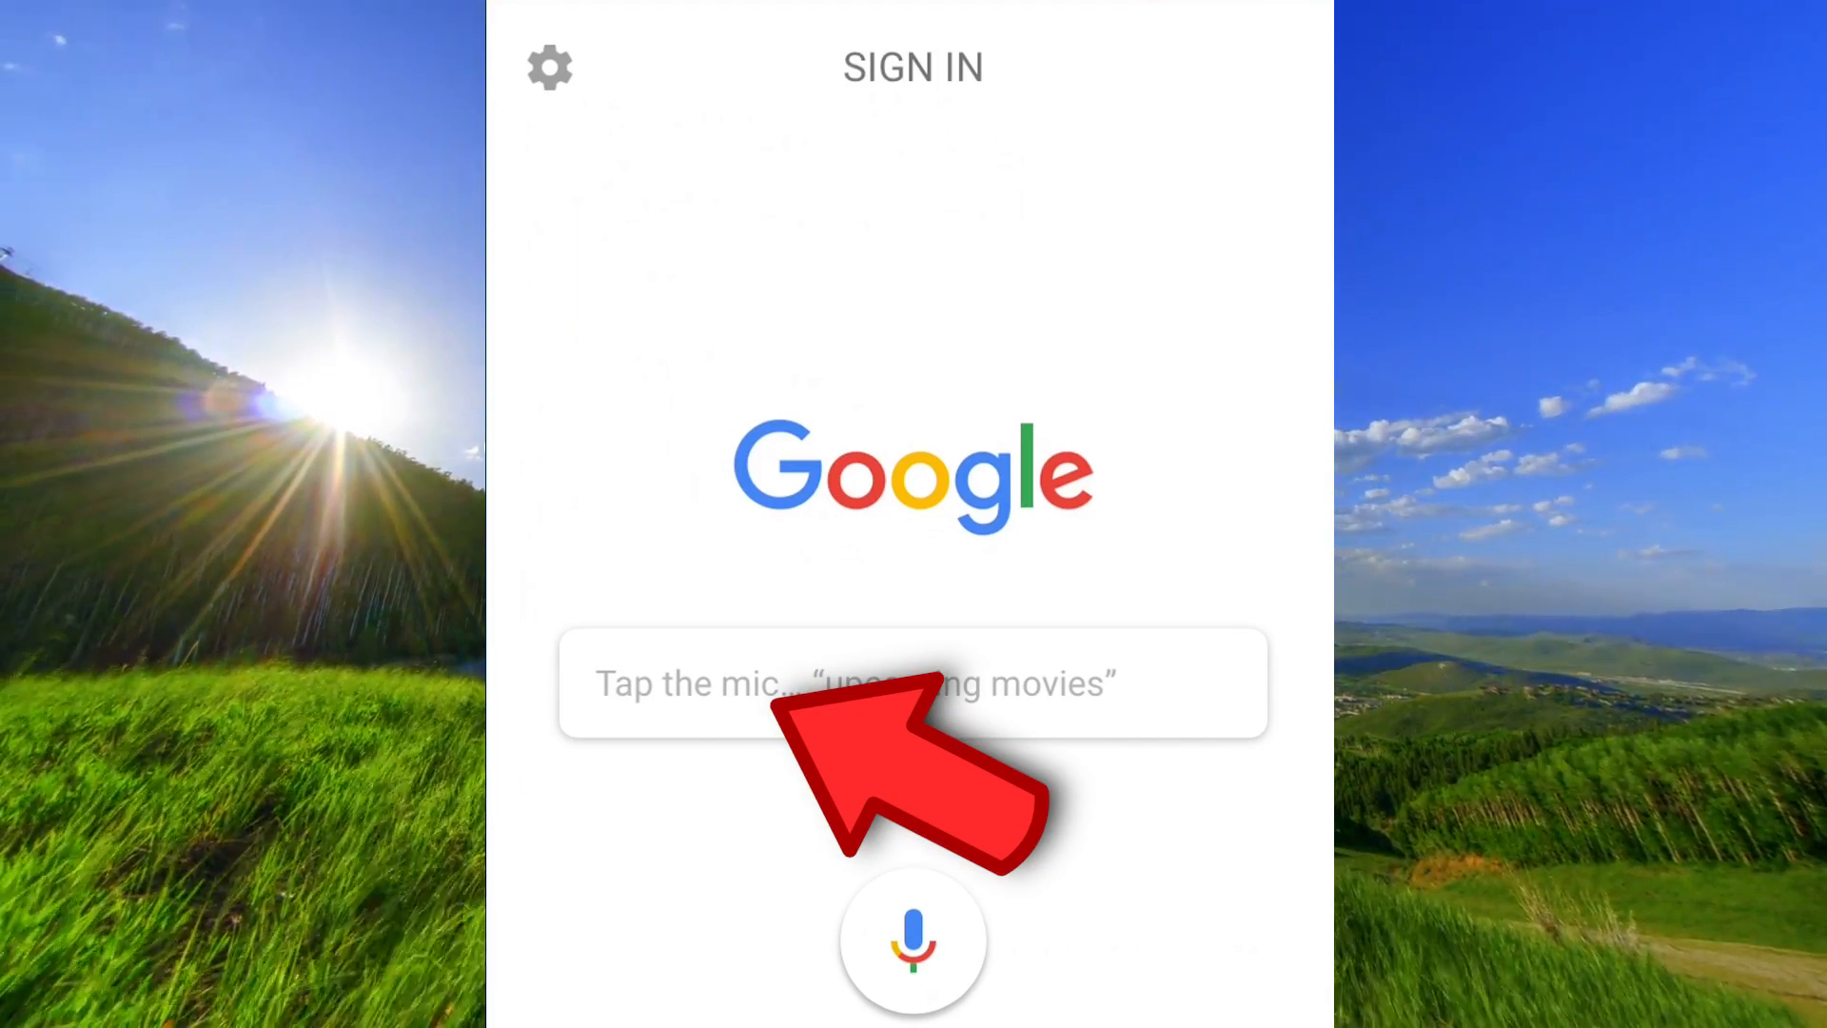
pyautogui.click(913, 684)
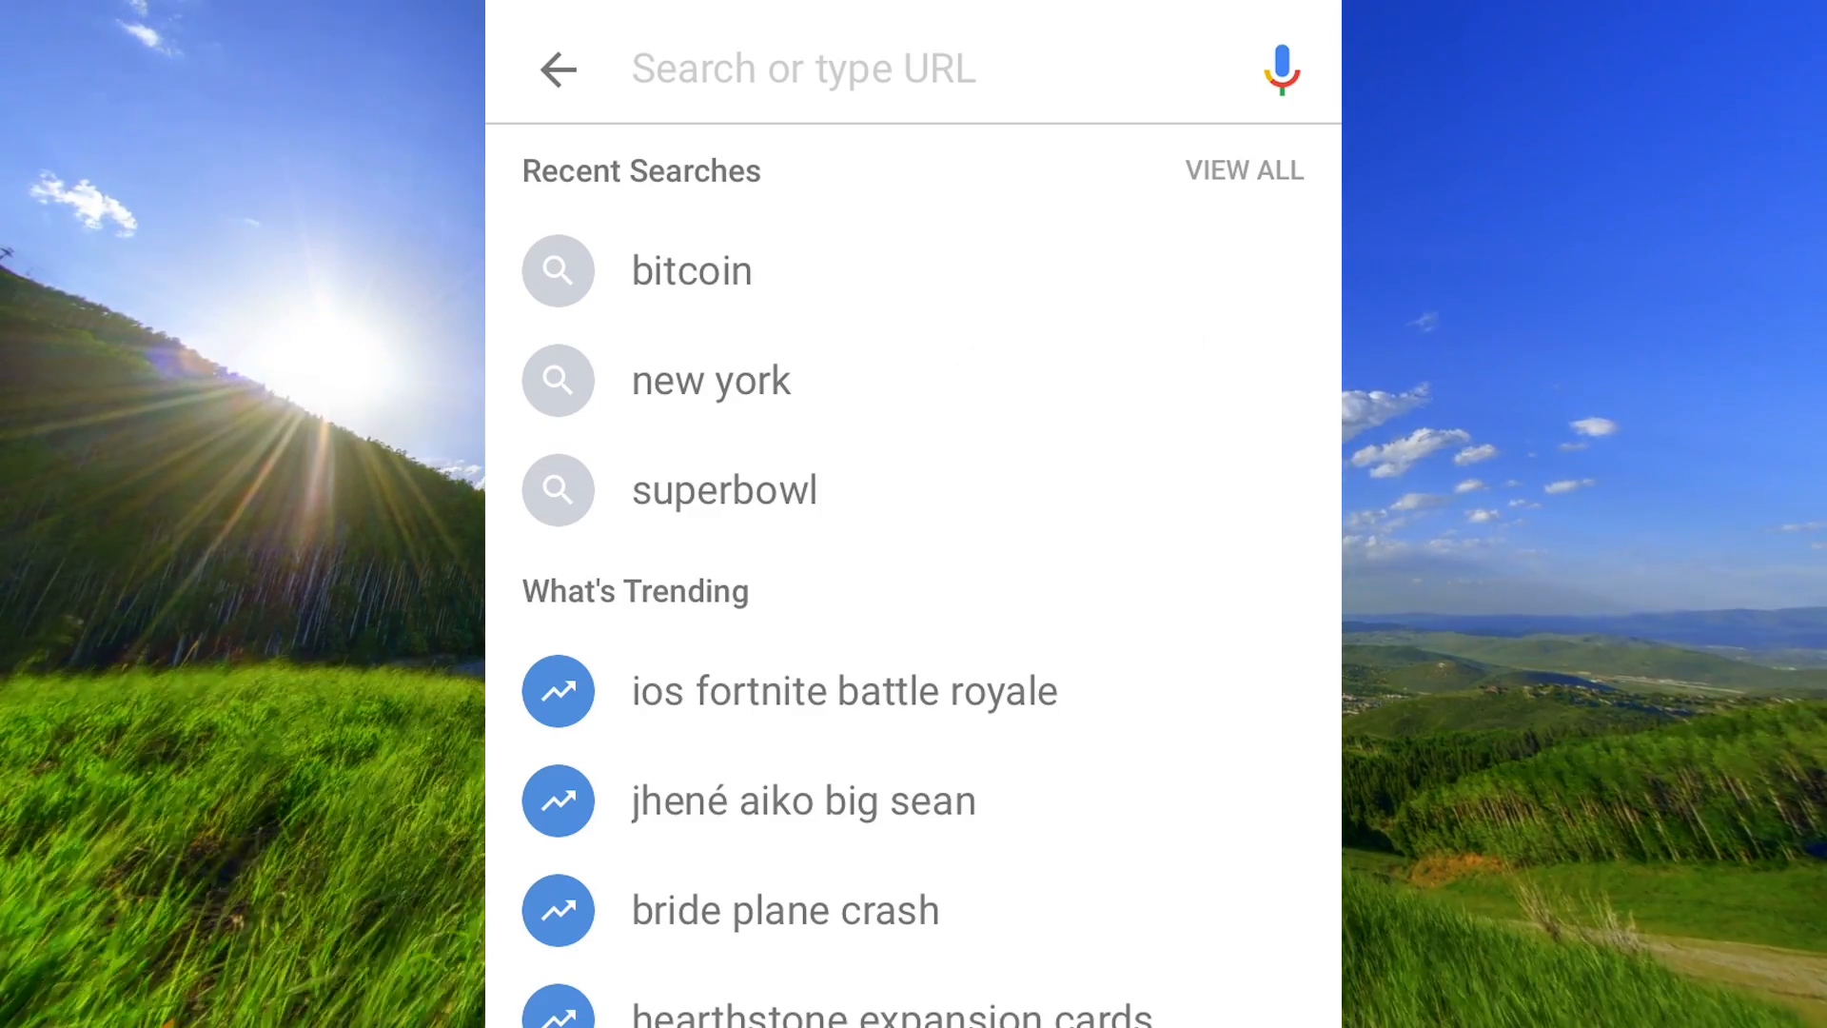
# Clear all on-device search history from the full history list
pyautogui.click(1244, 170)
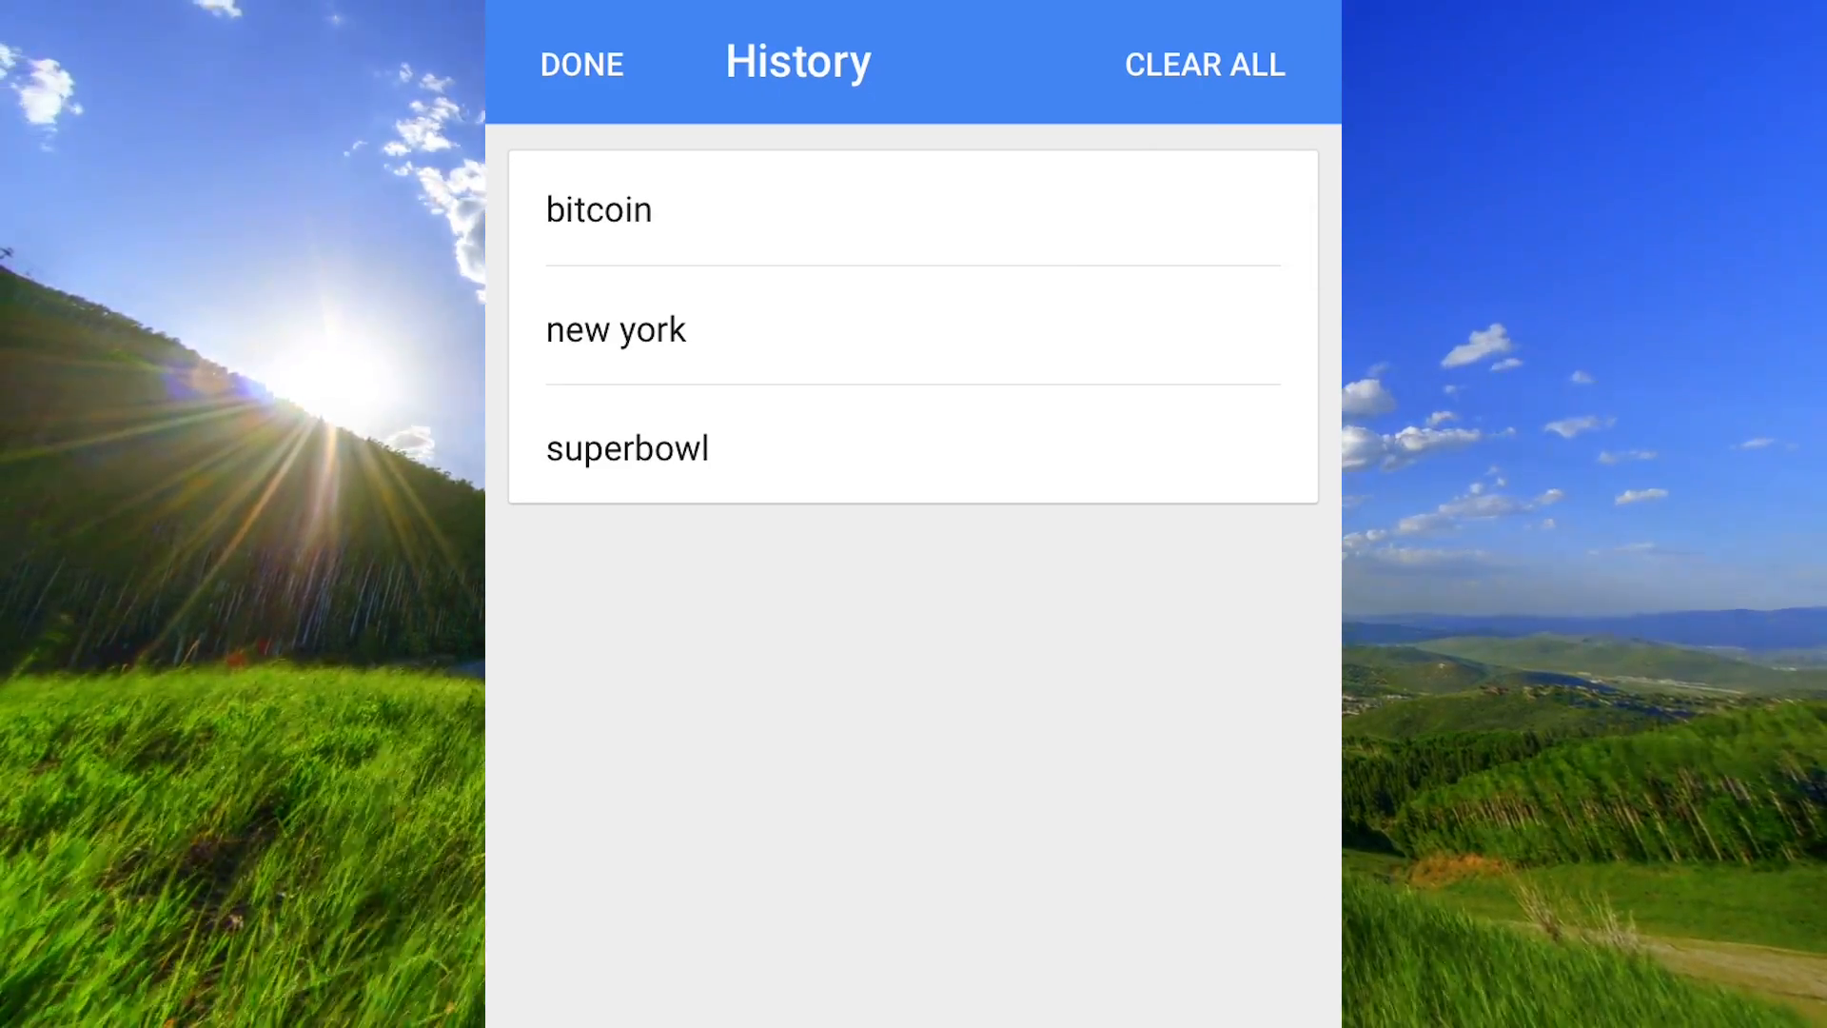
pyautogui.click(1205, 63)
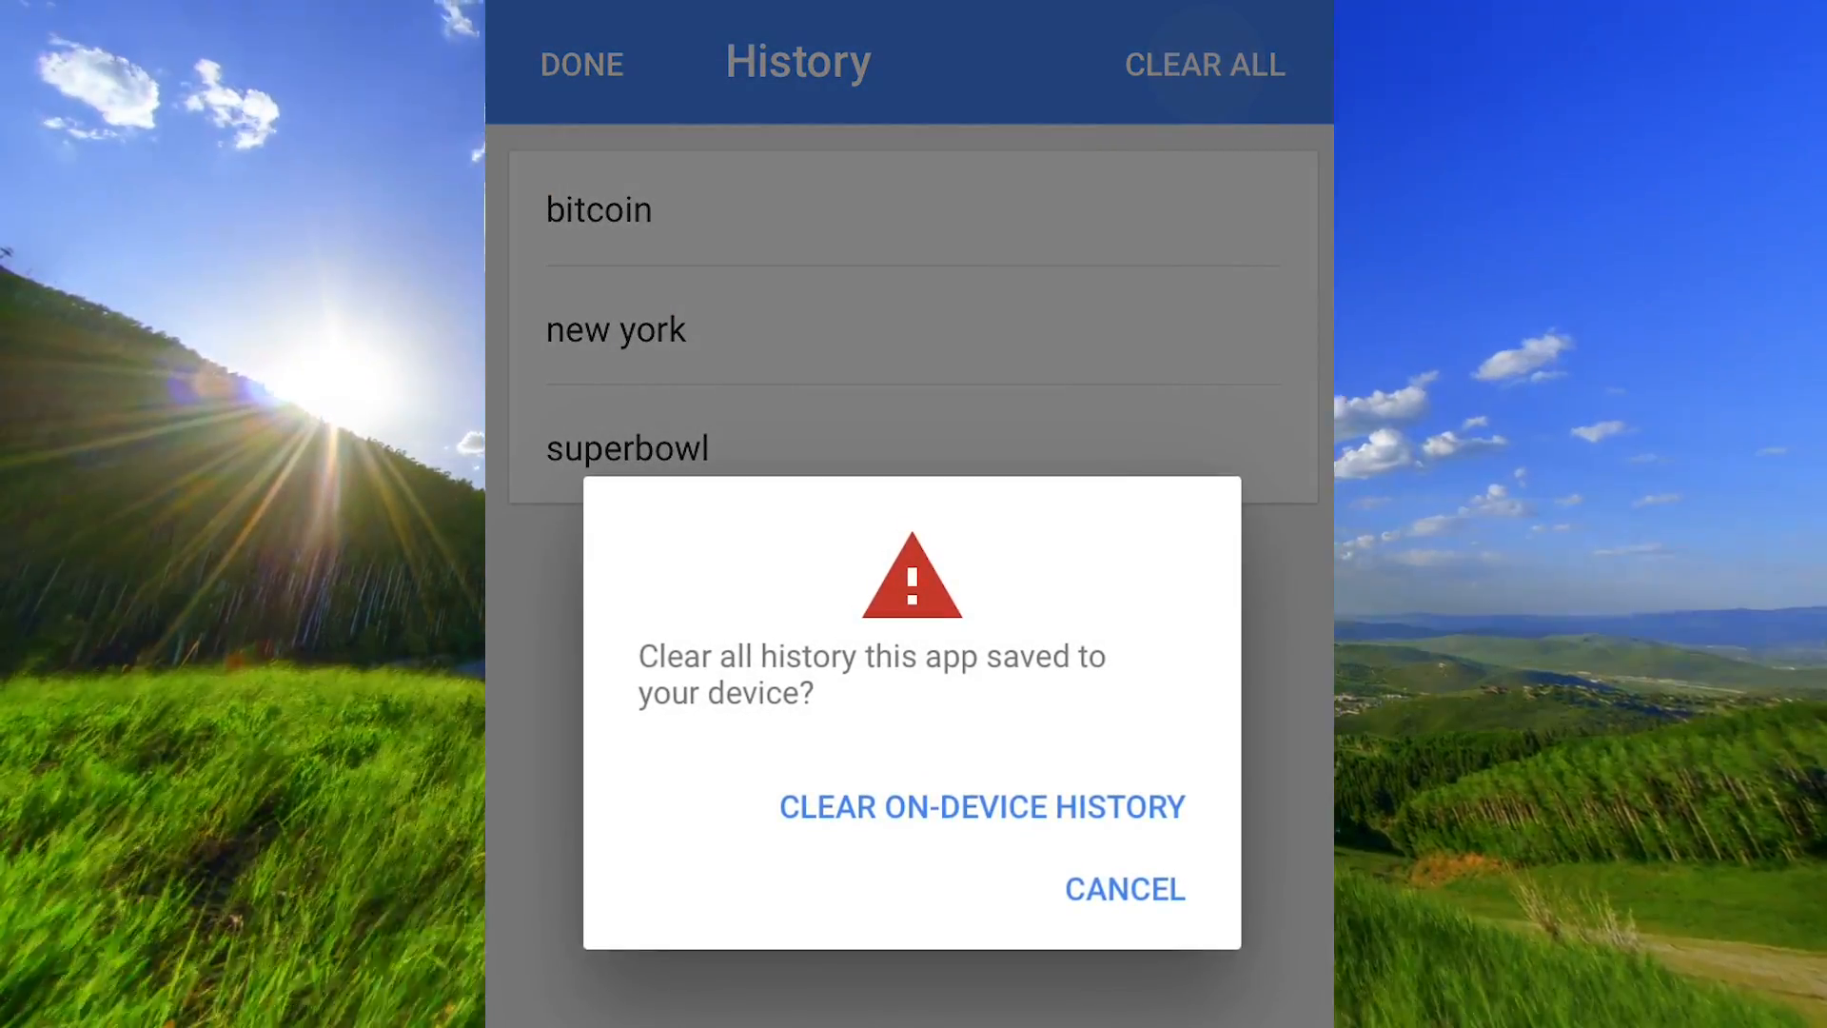
pyautogui.click(980, 806)
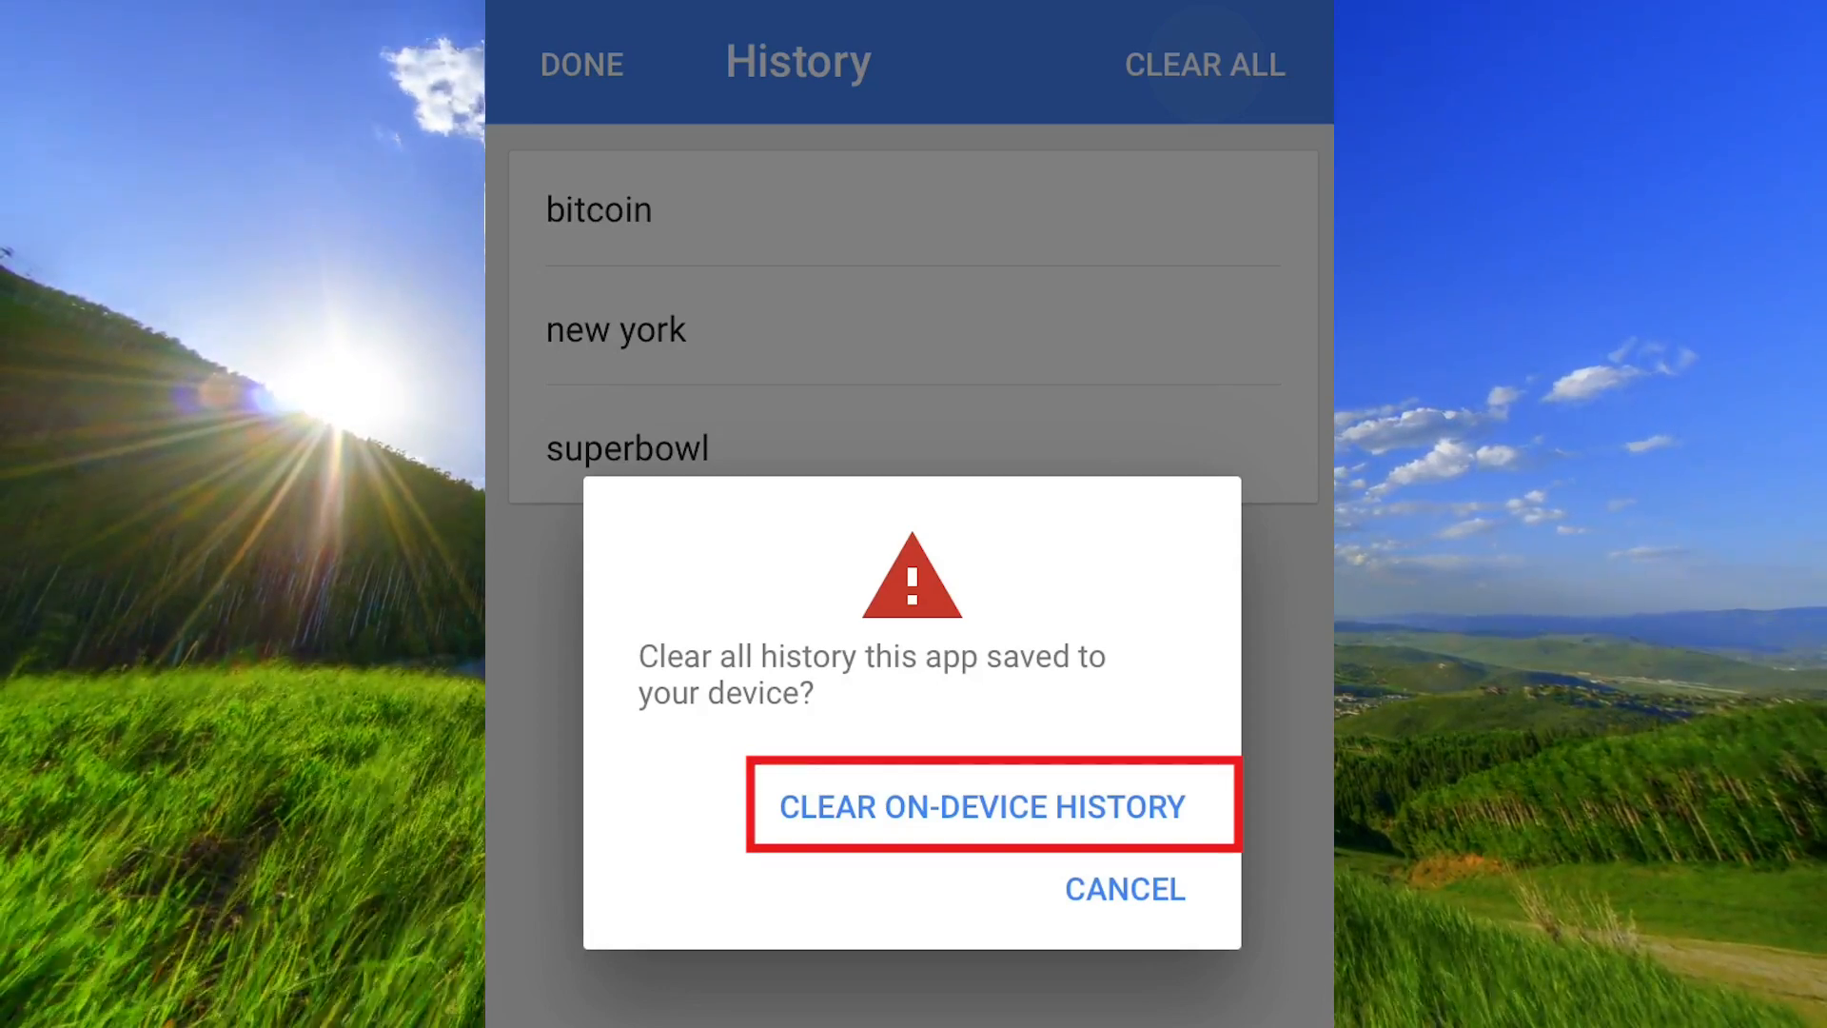
pyautogui.click(992, 805)
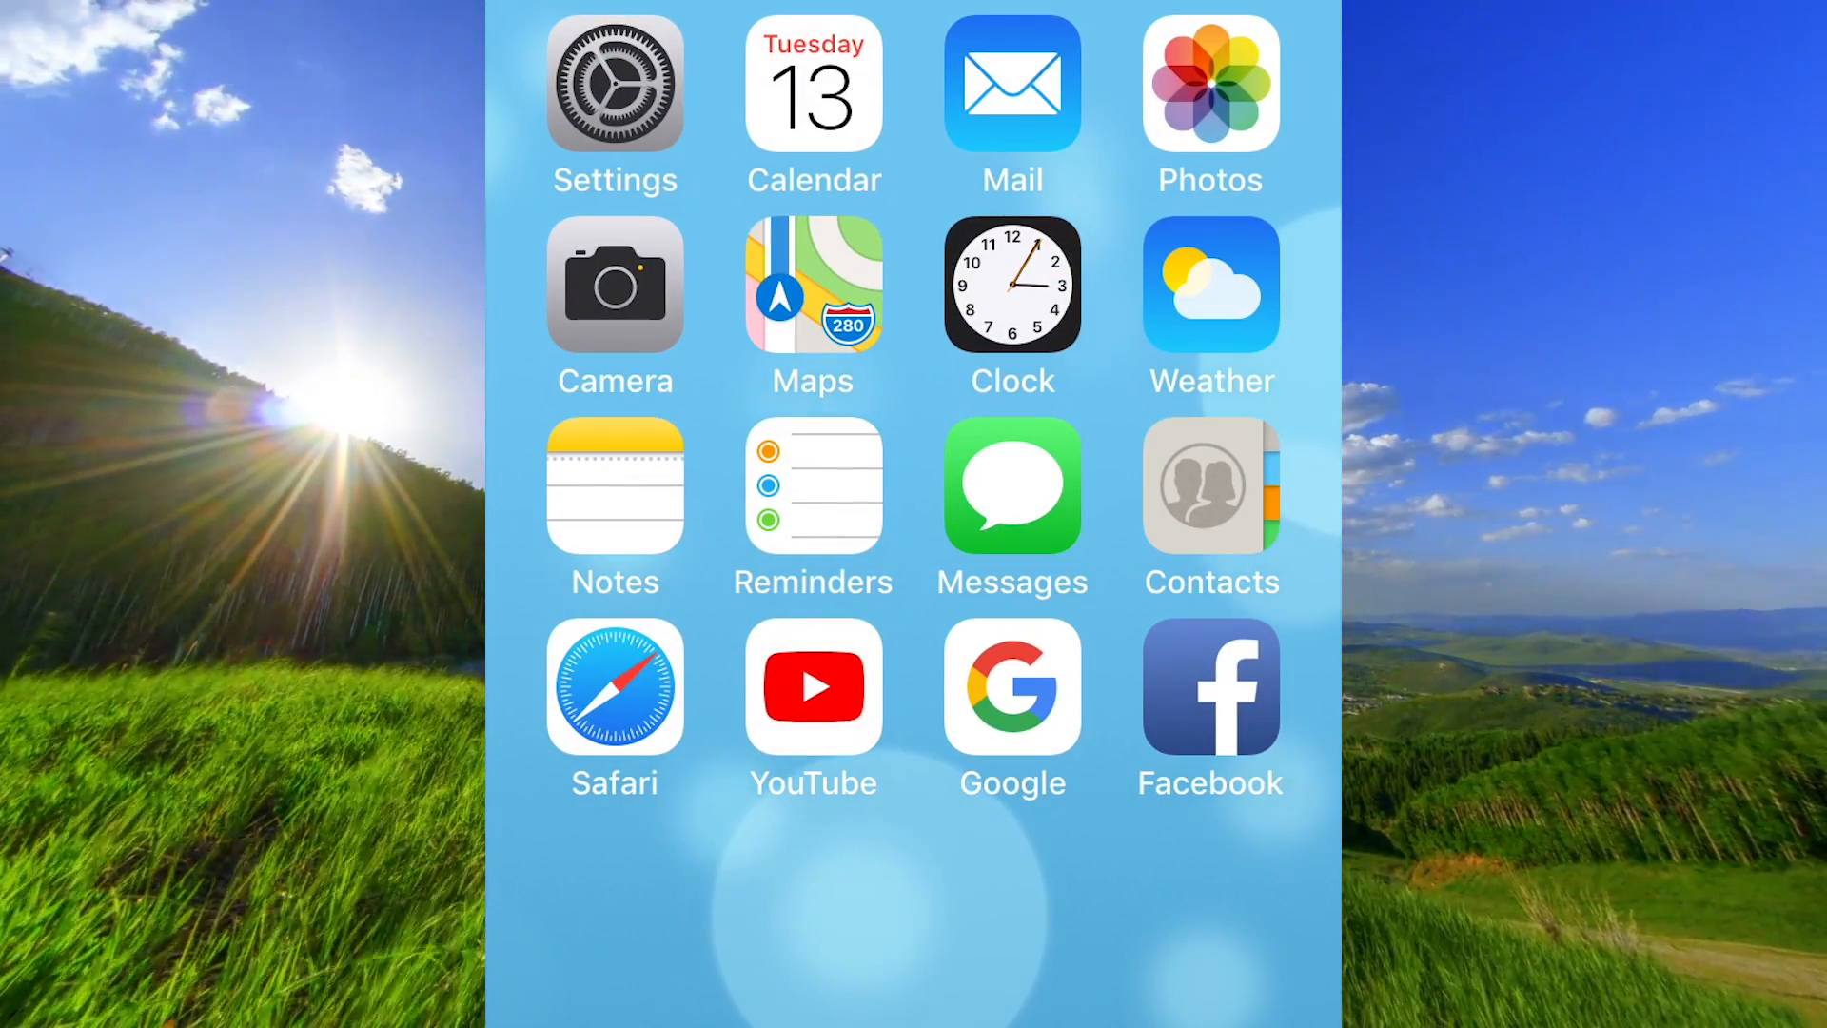
# Return to the home screen and launch Safari on google.se
pyautogui.click(613, 688)
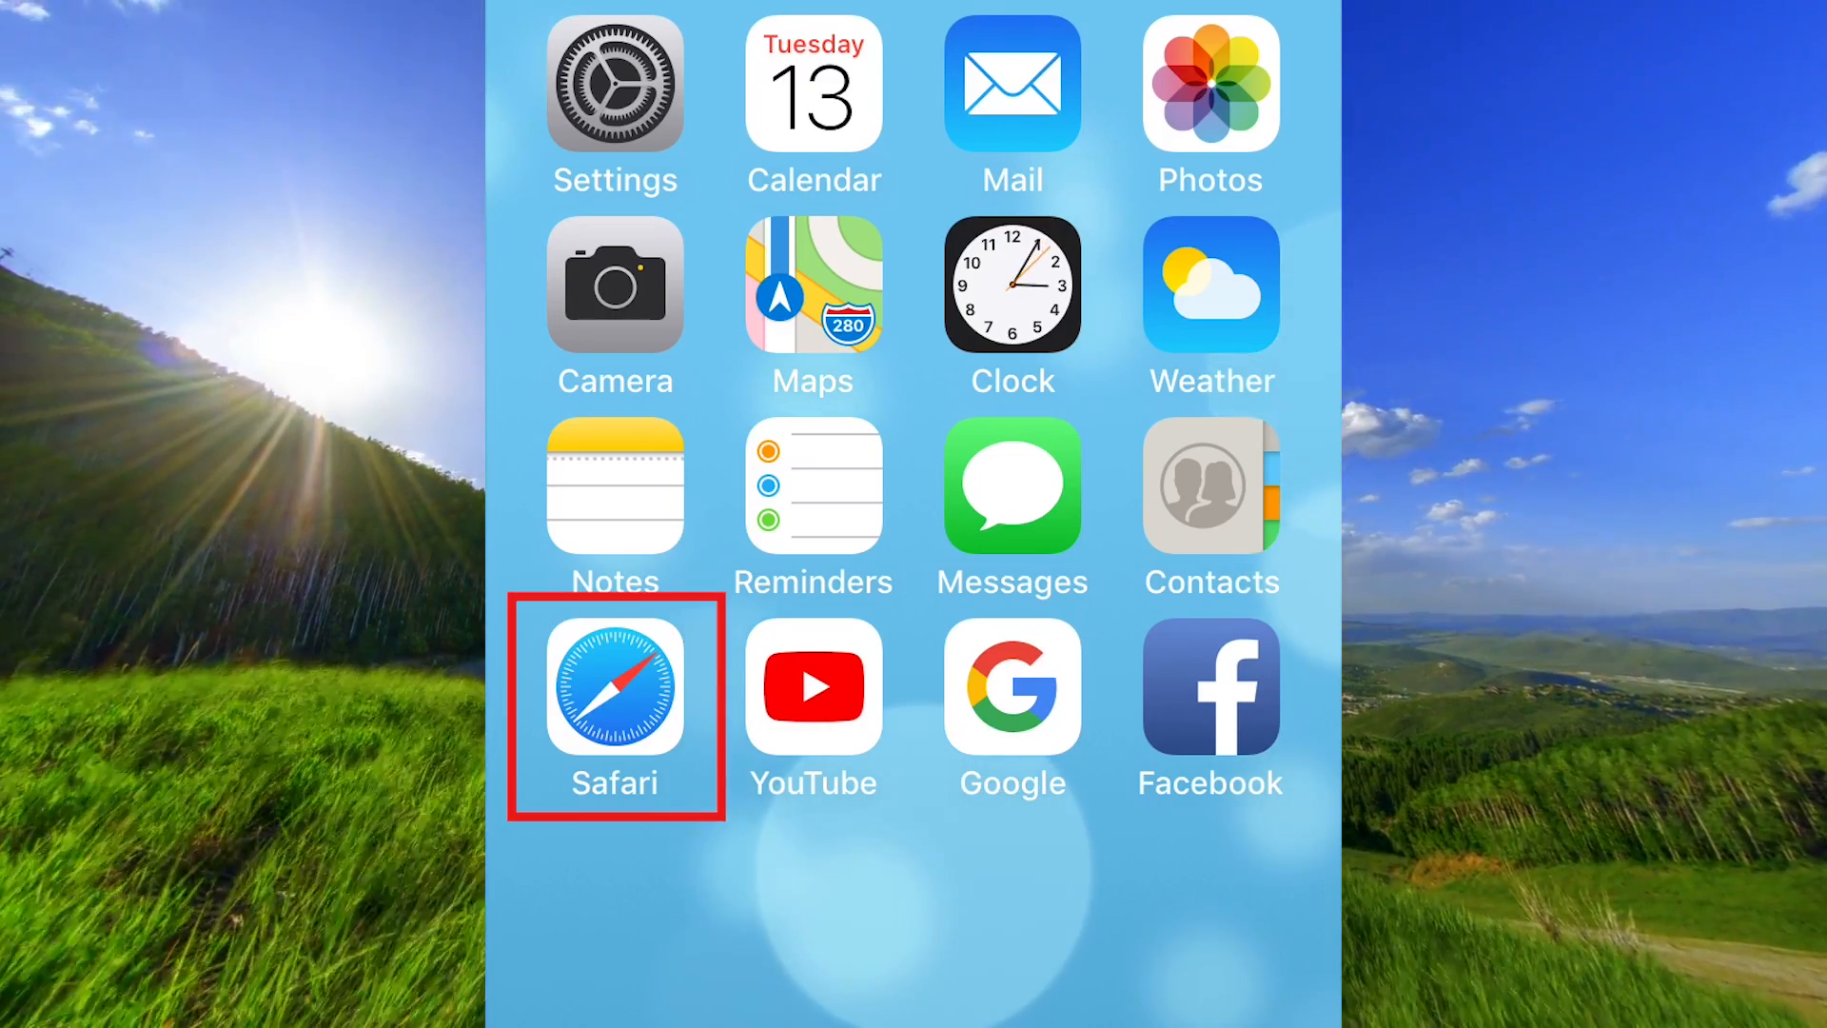
pyautogui.click(614, 706)
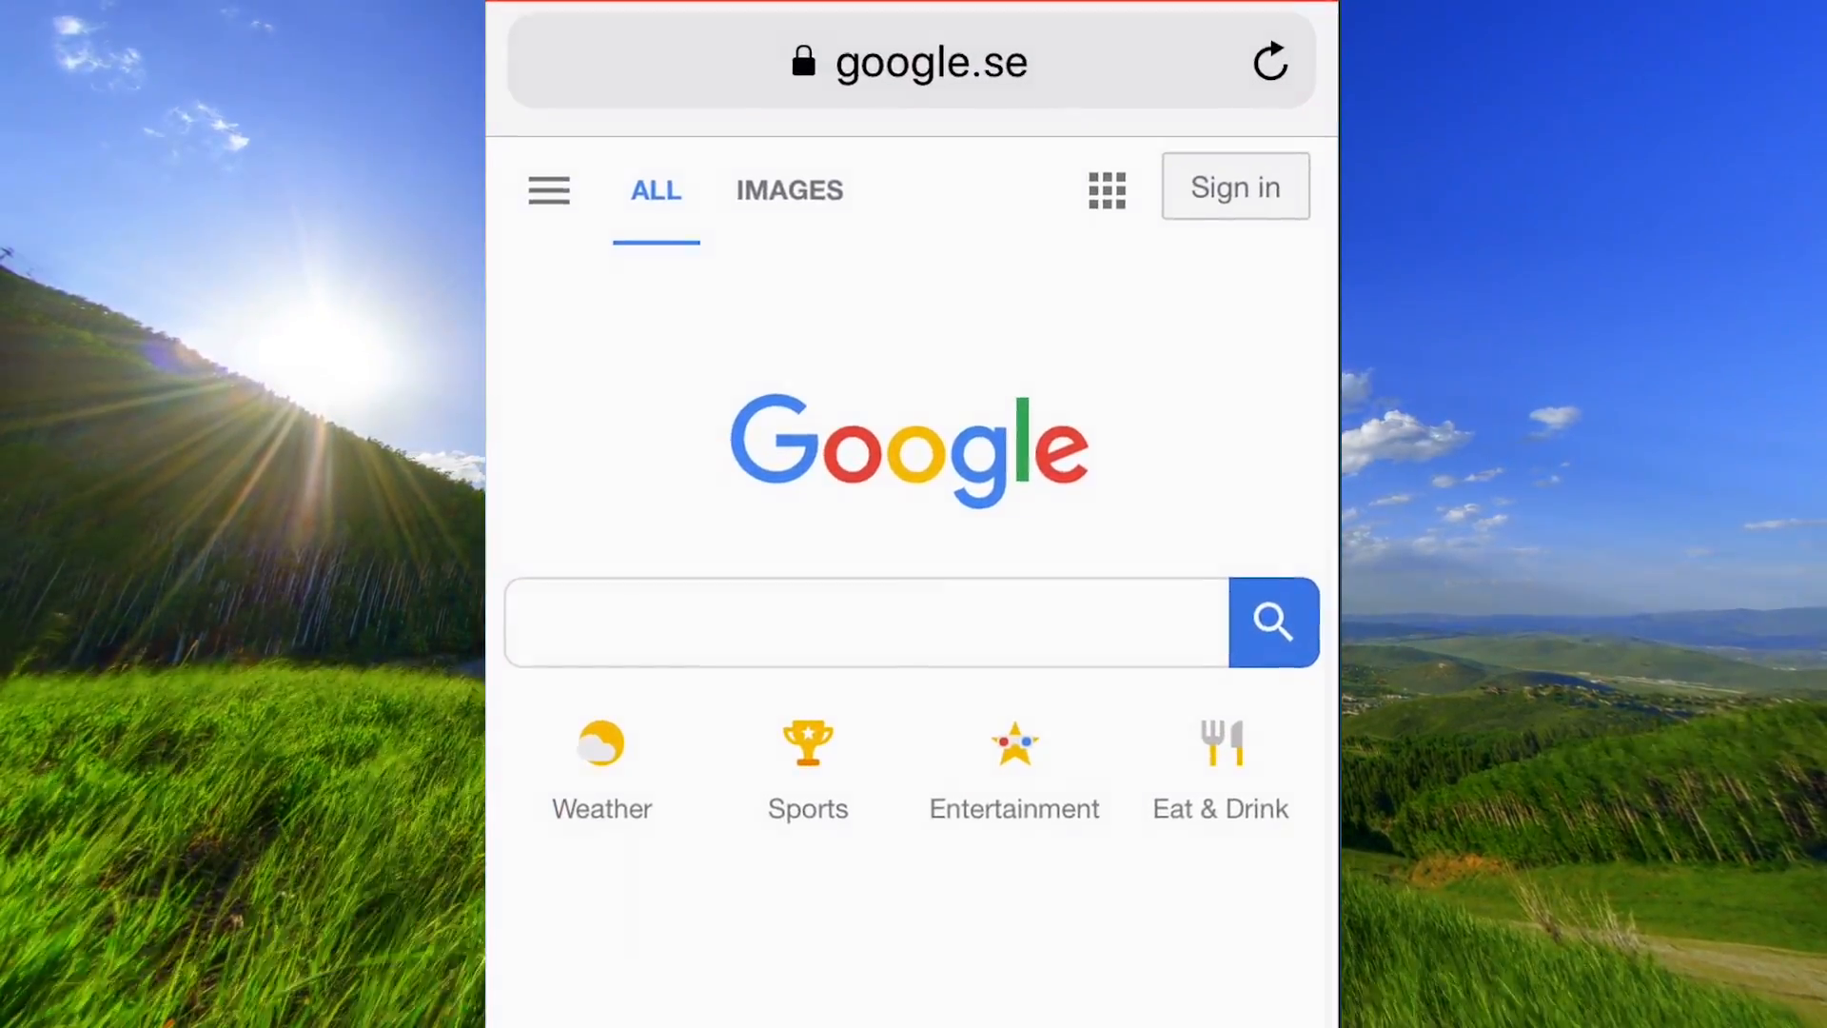
# Open Google's Search settings from the google.se site menu
pyautogui.click(549, 188)
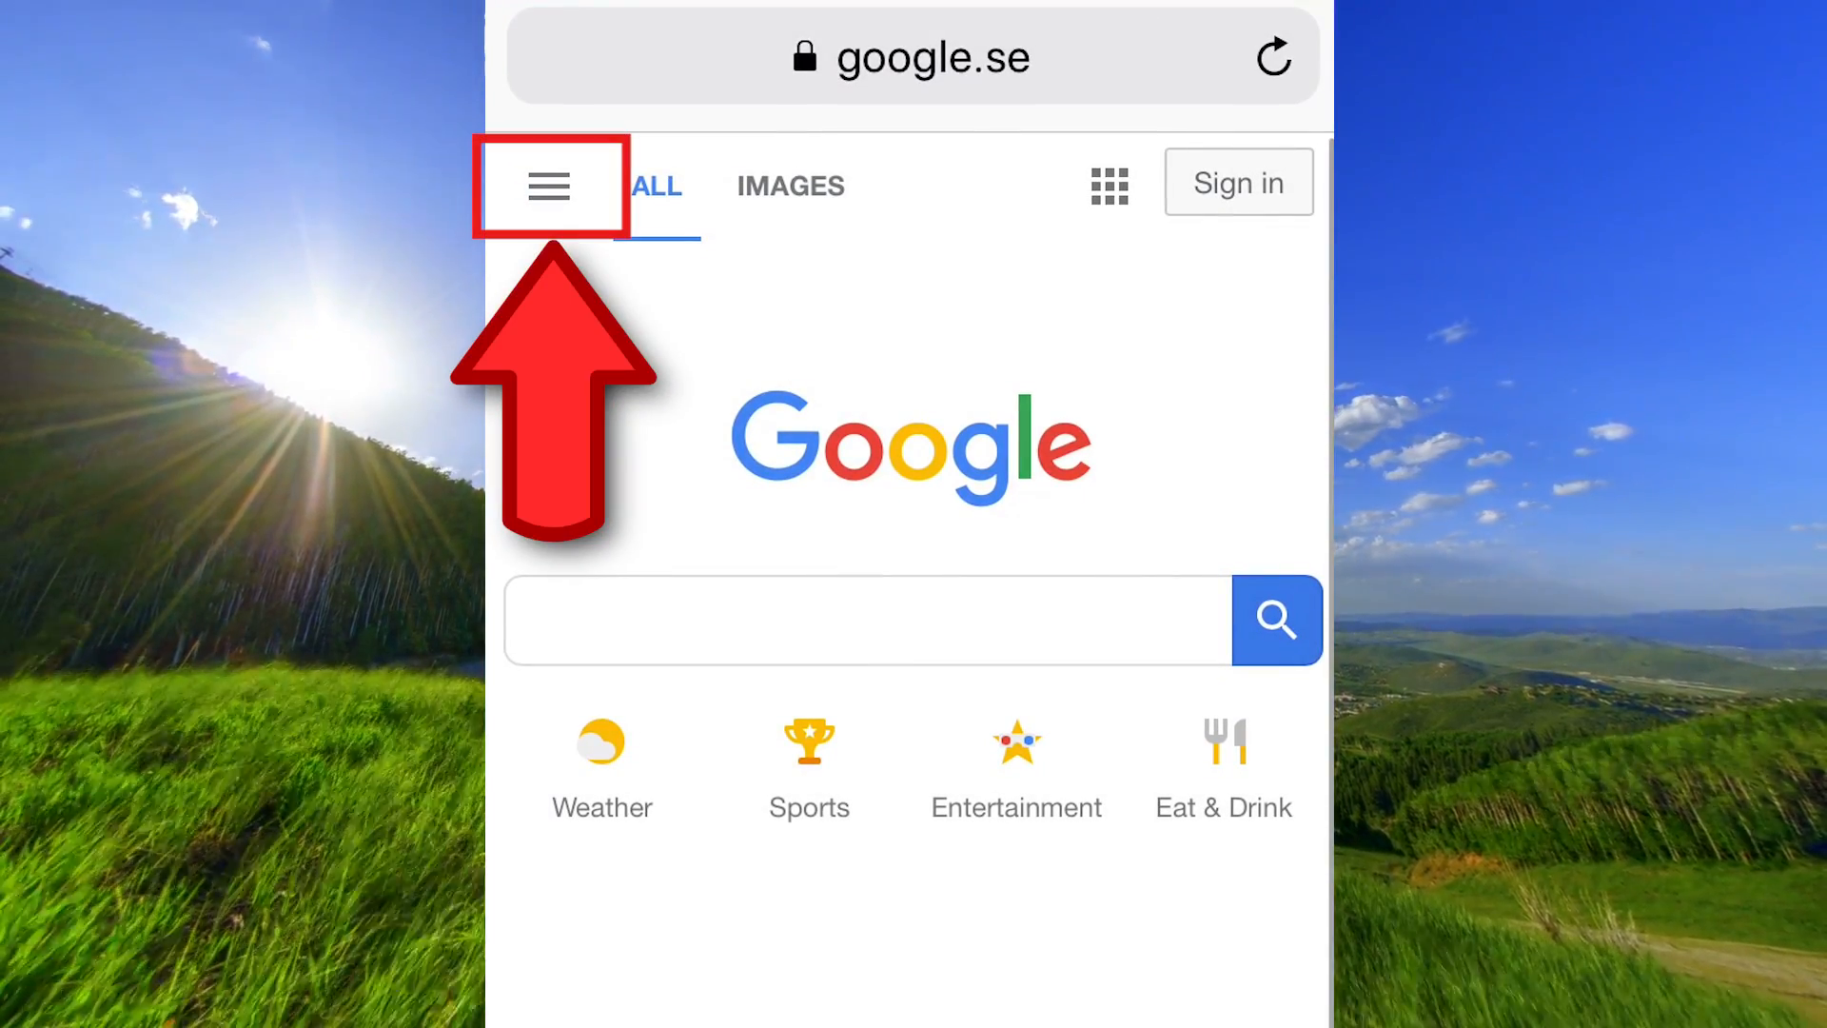
pyautogui.click(549, 186)
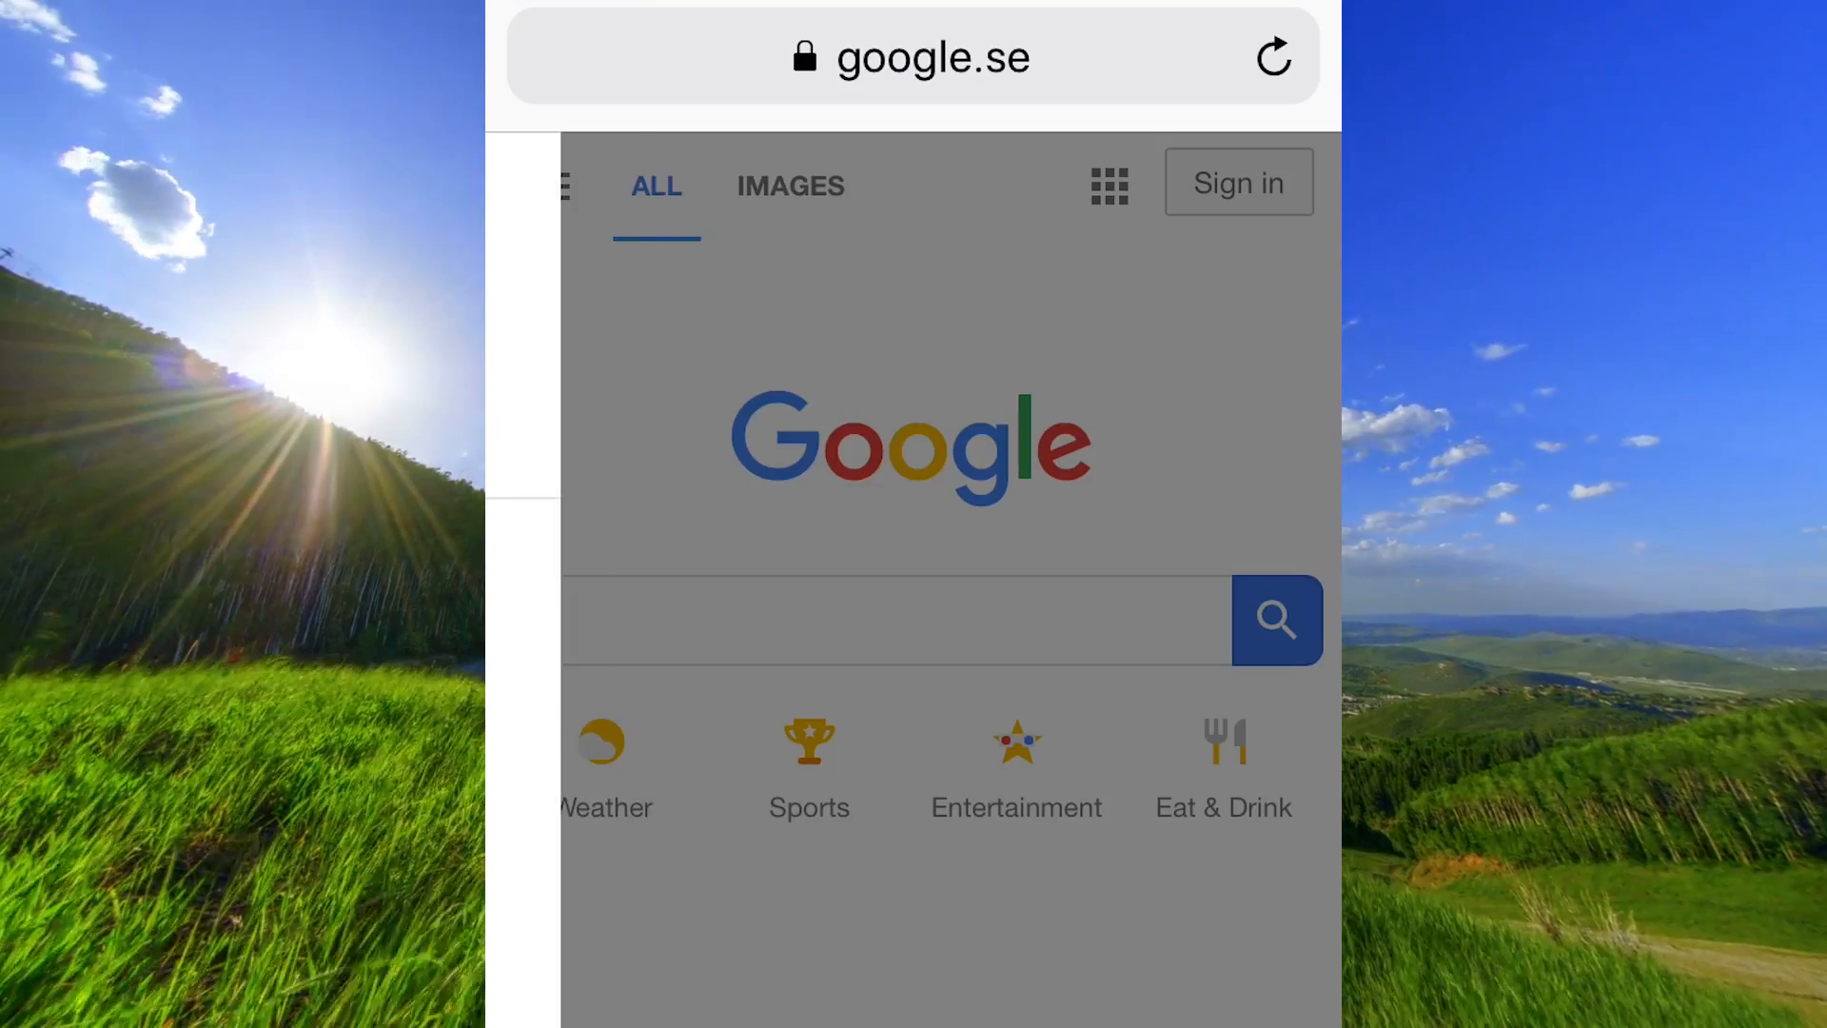
pyautogui.click(565, 186)
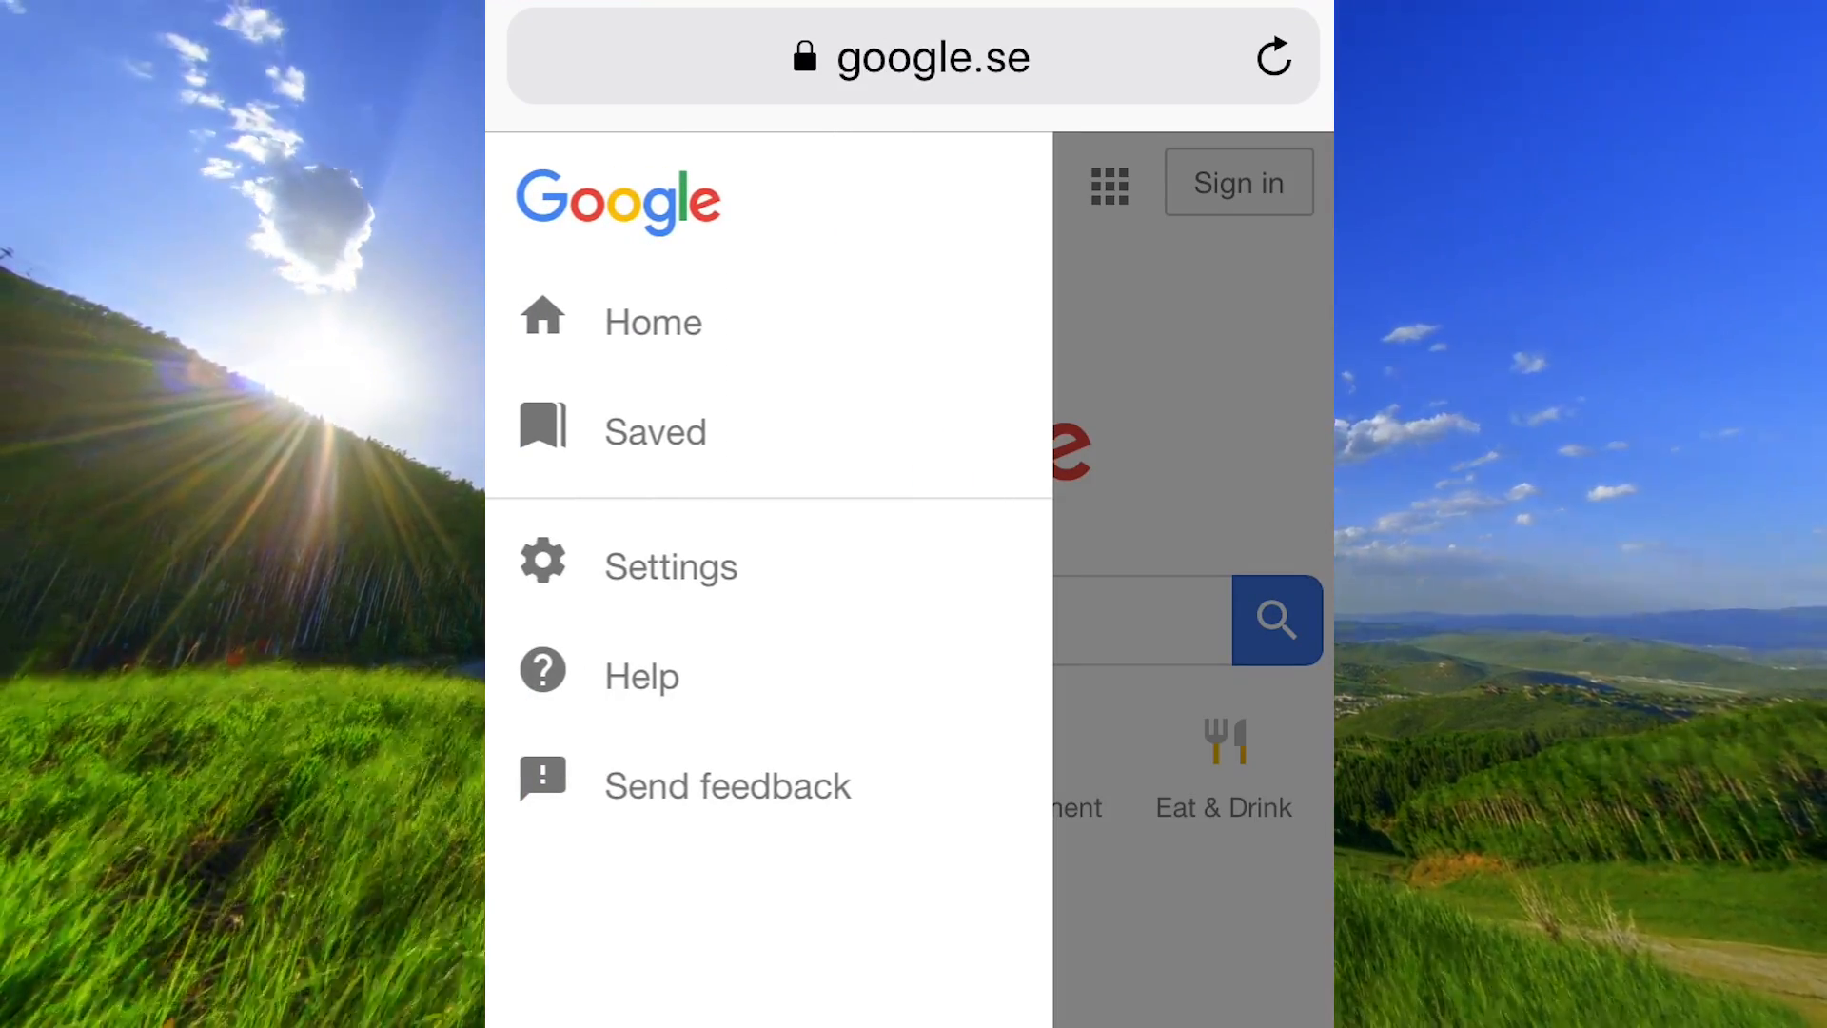
pyautogui.moveTo(670, 566)
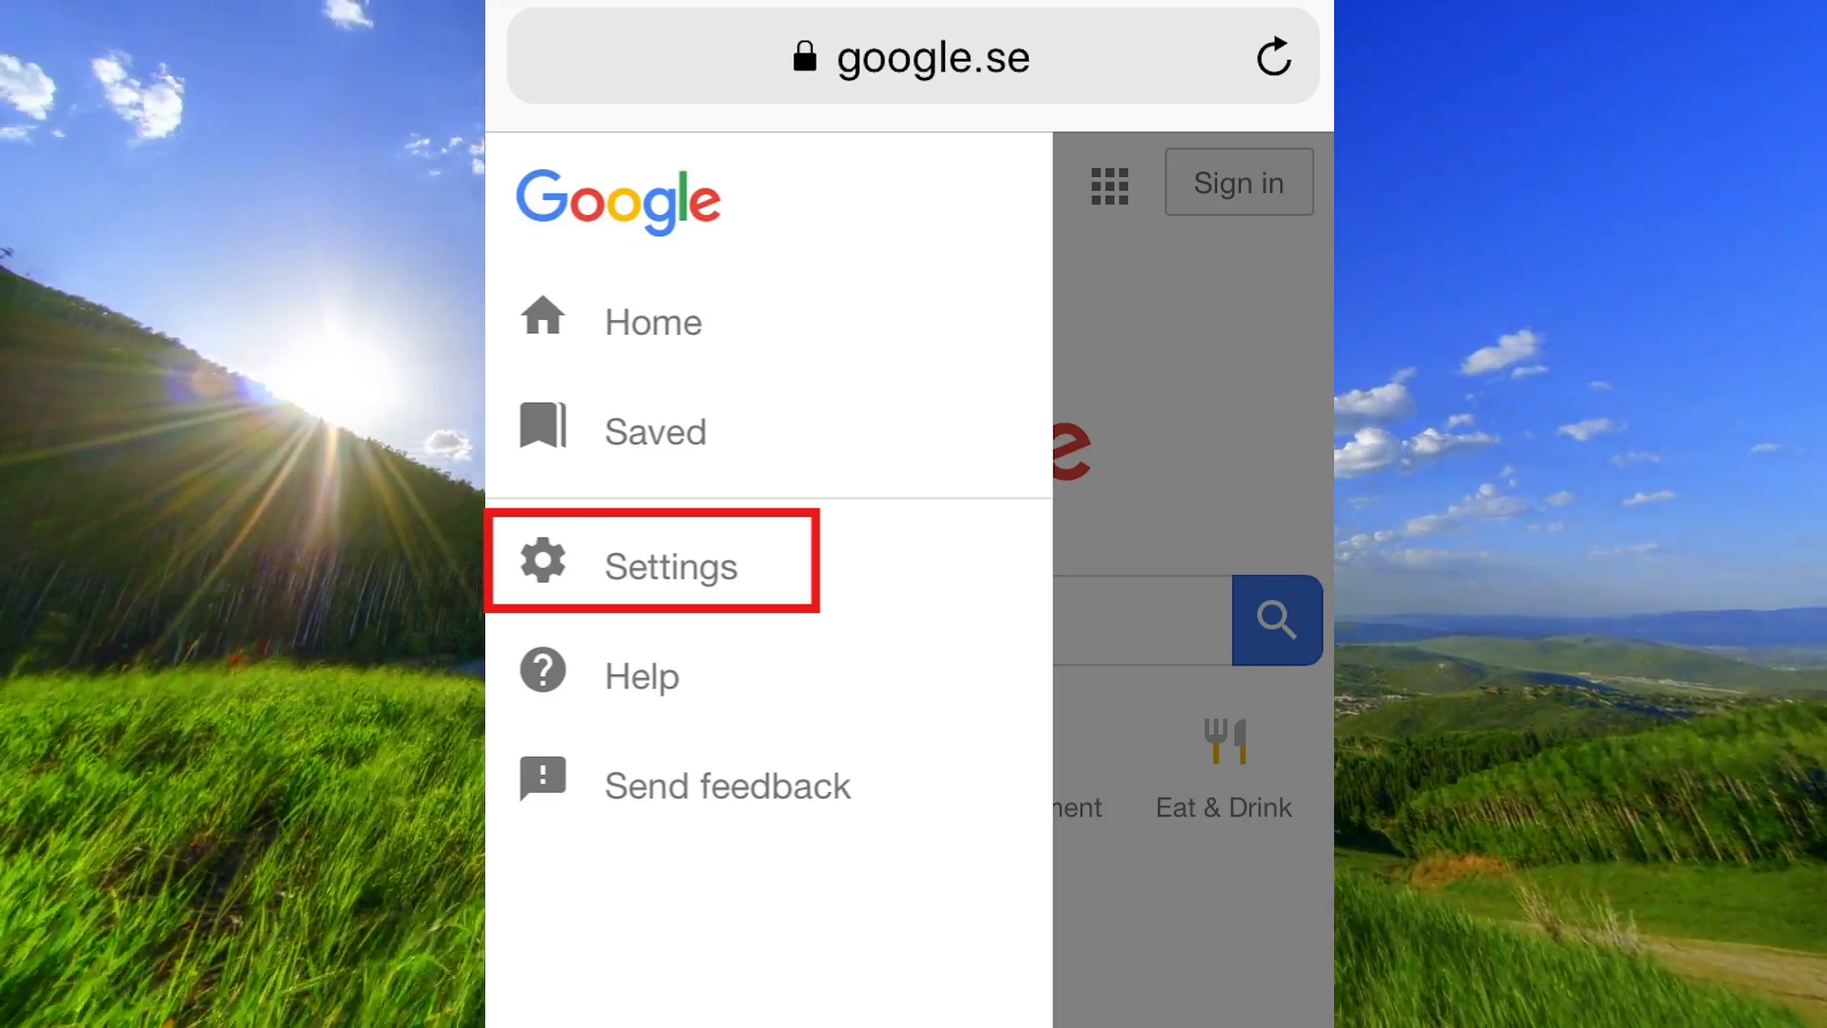
pyautogui.click(670, 566)
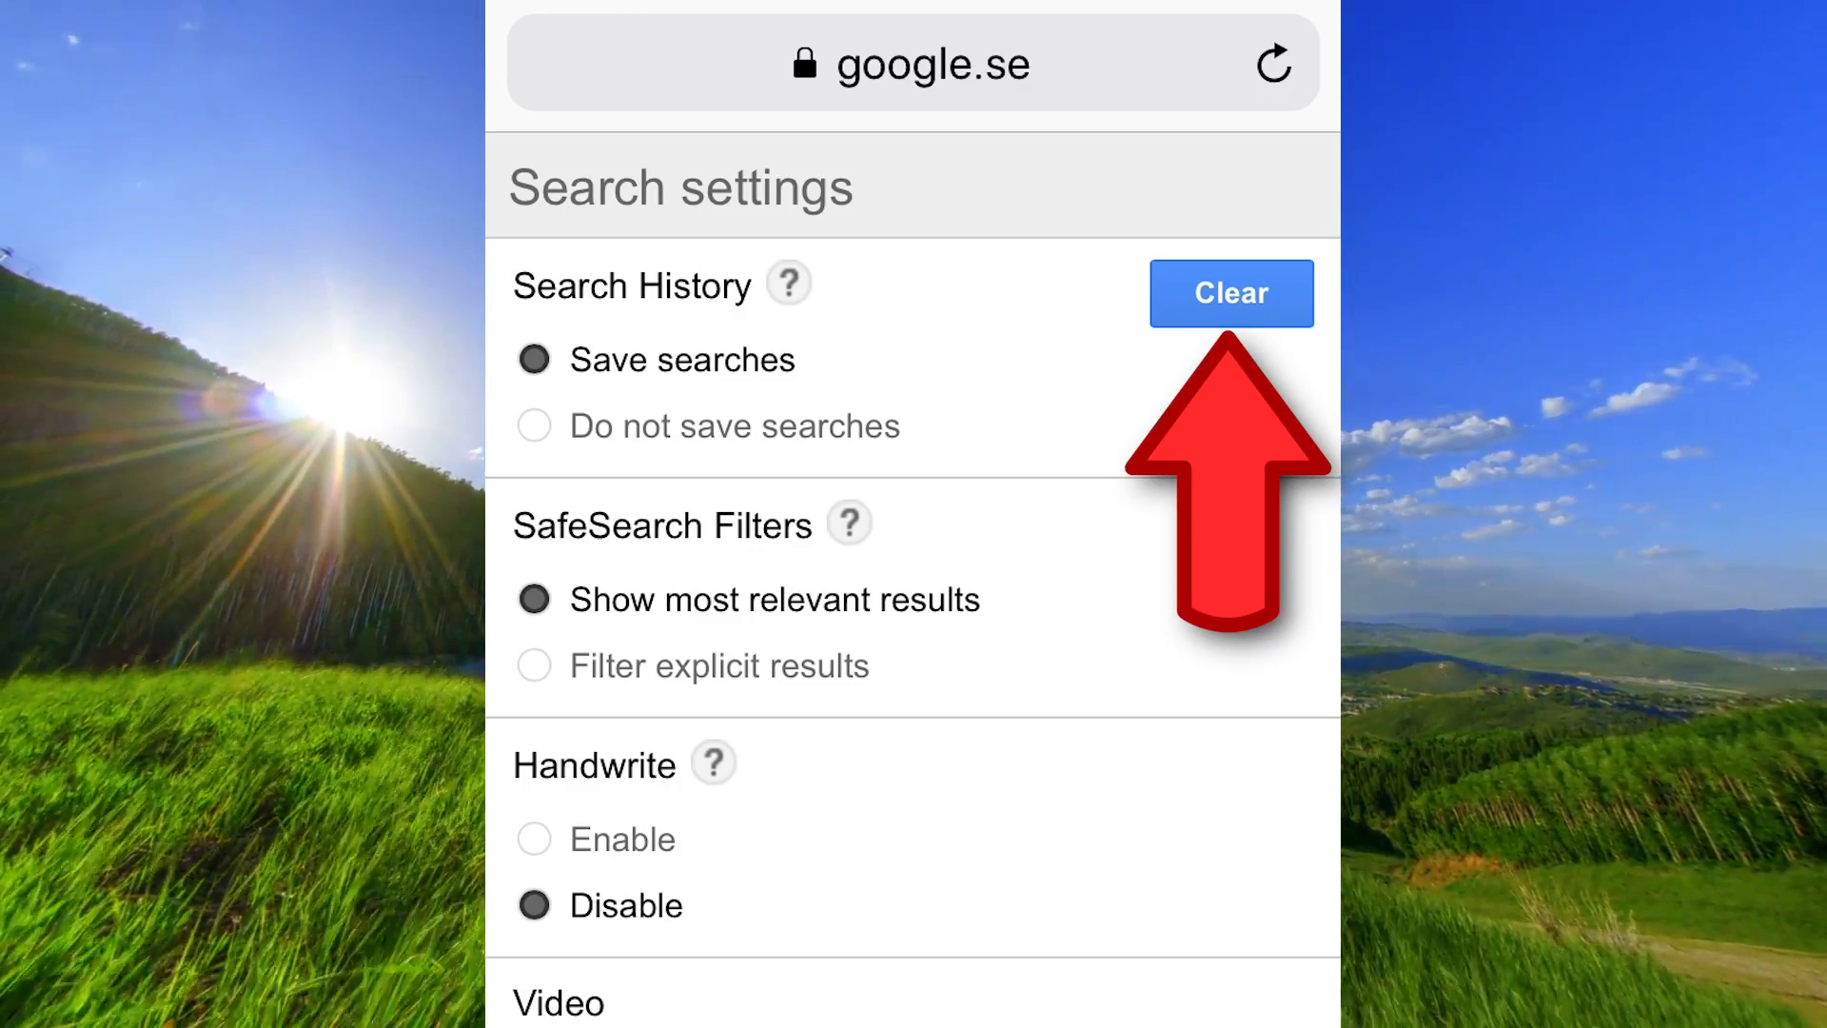
# Clear Google search history and select 'Do not save searches'
pyautogui.click(1230, 292)
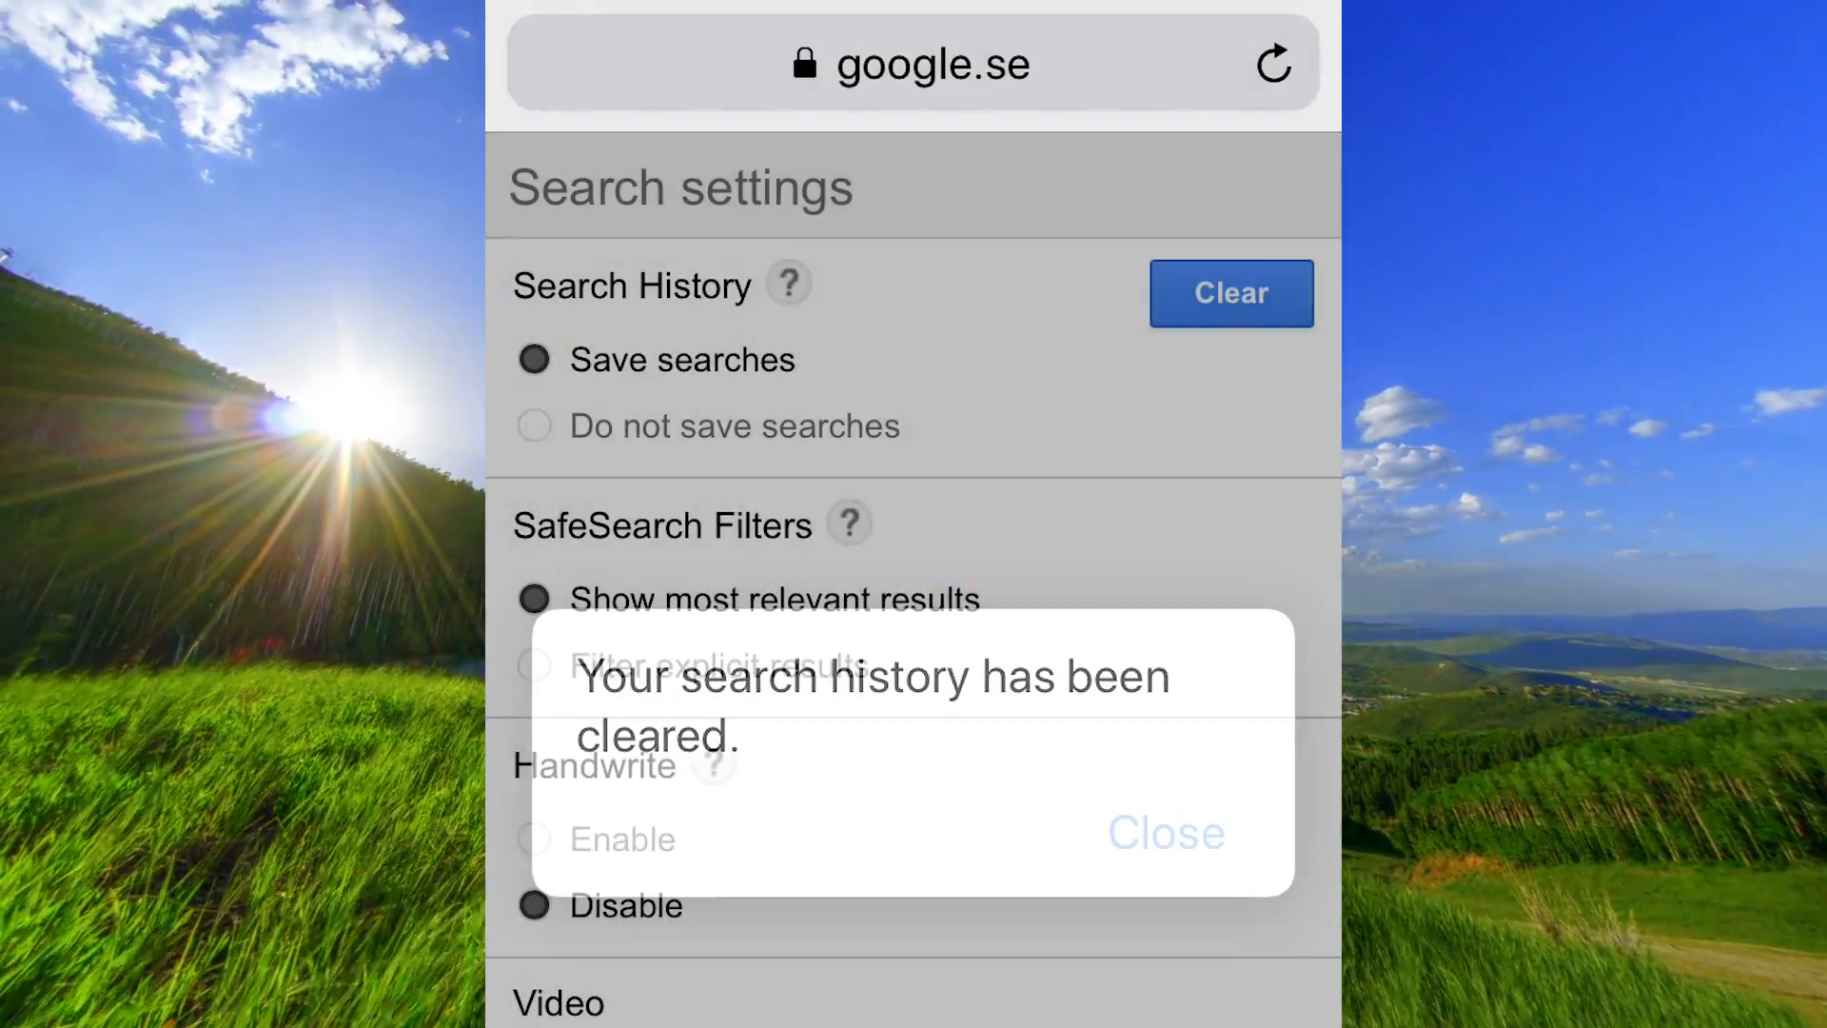
pyautogui.click(1164, 835)
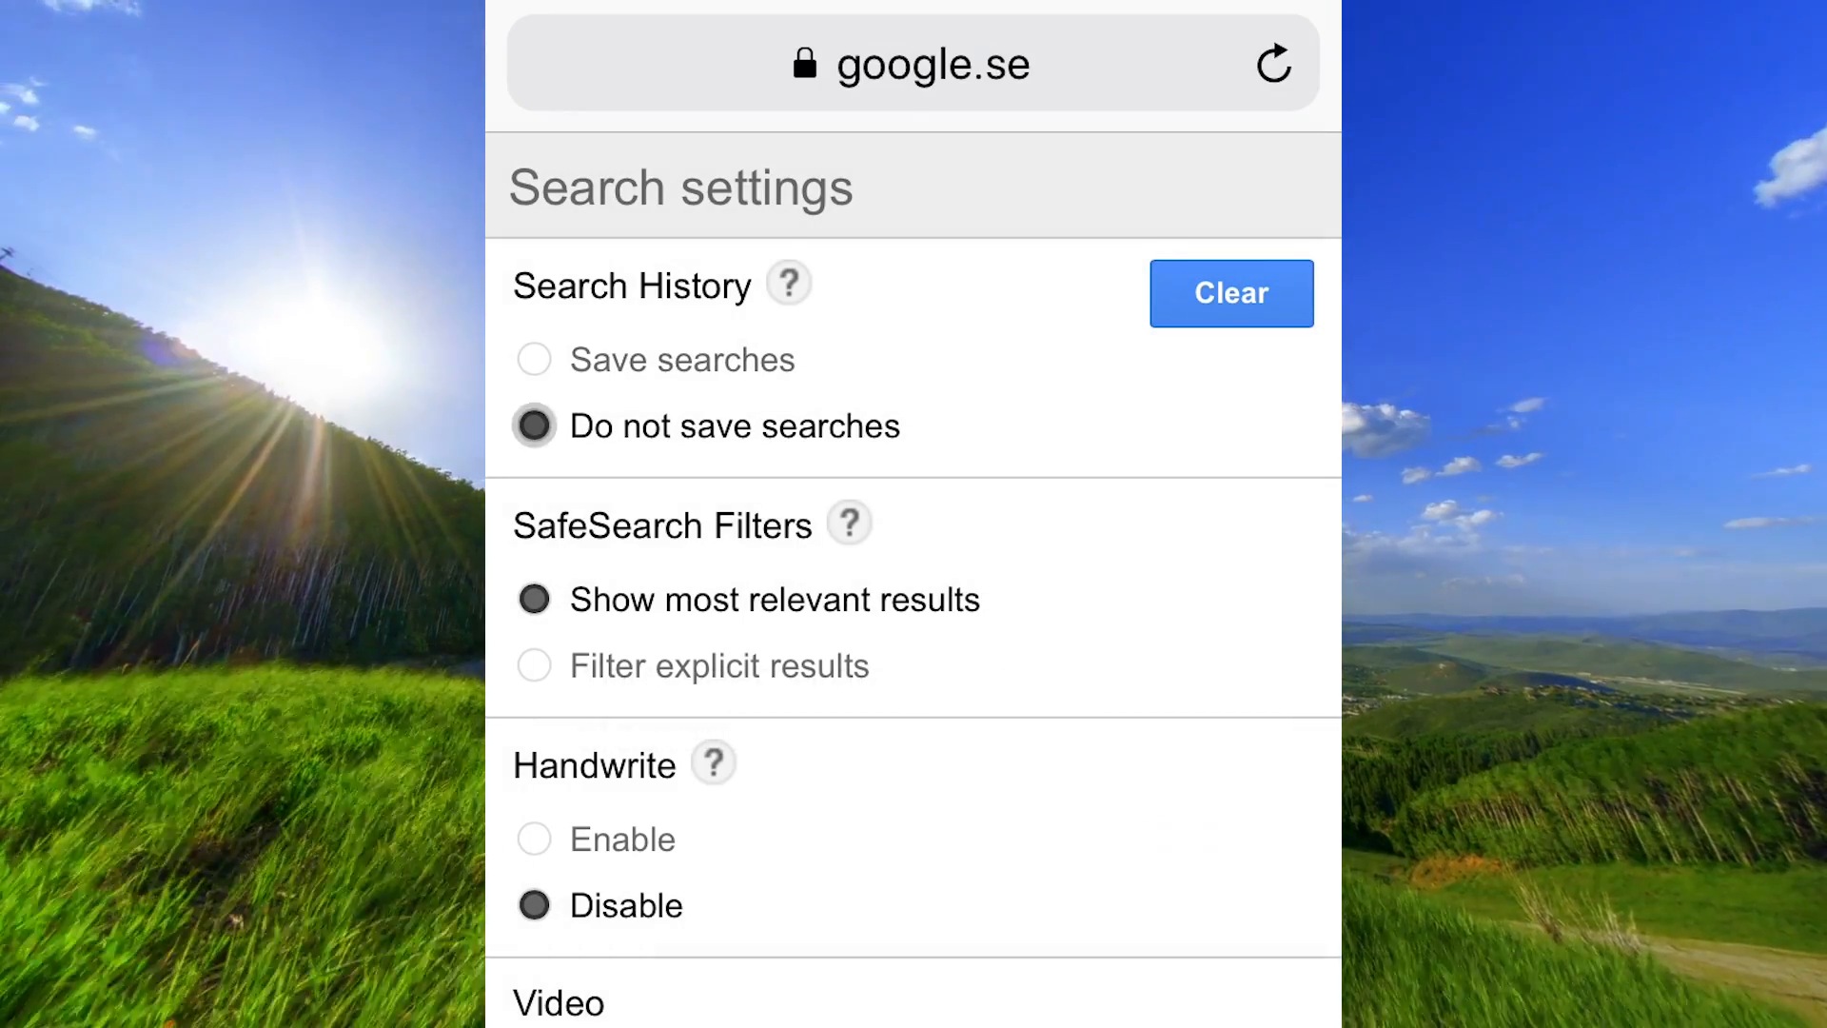
pyautogui.click(534, 426)
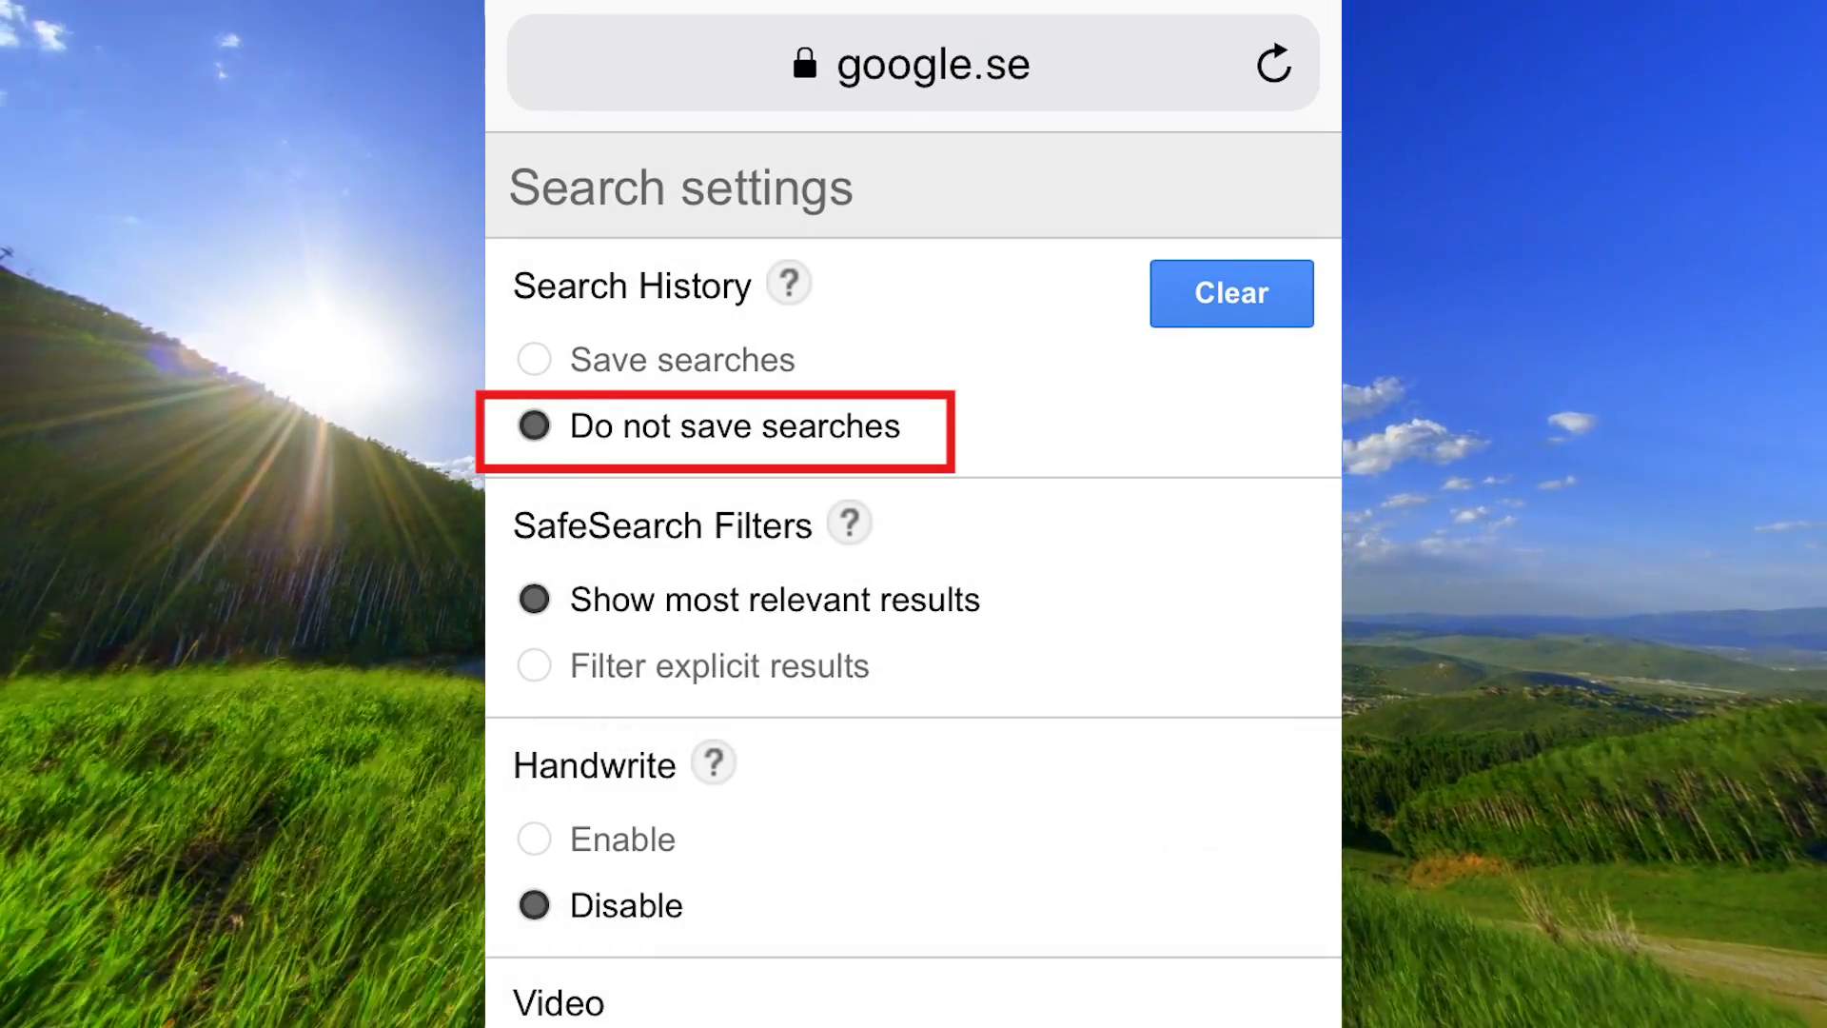
pyautogui.scroll(-3)
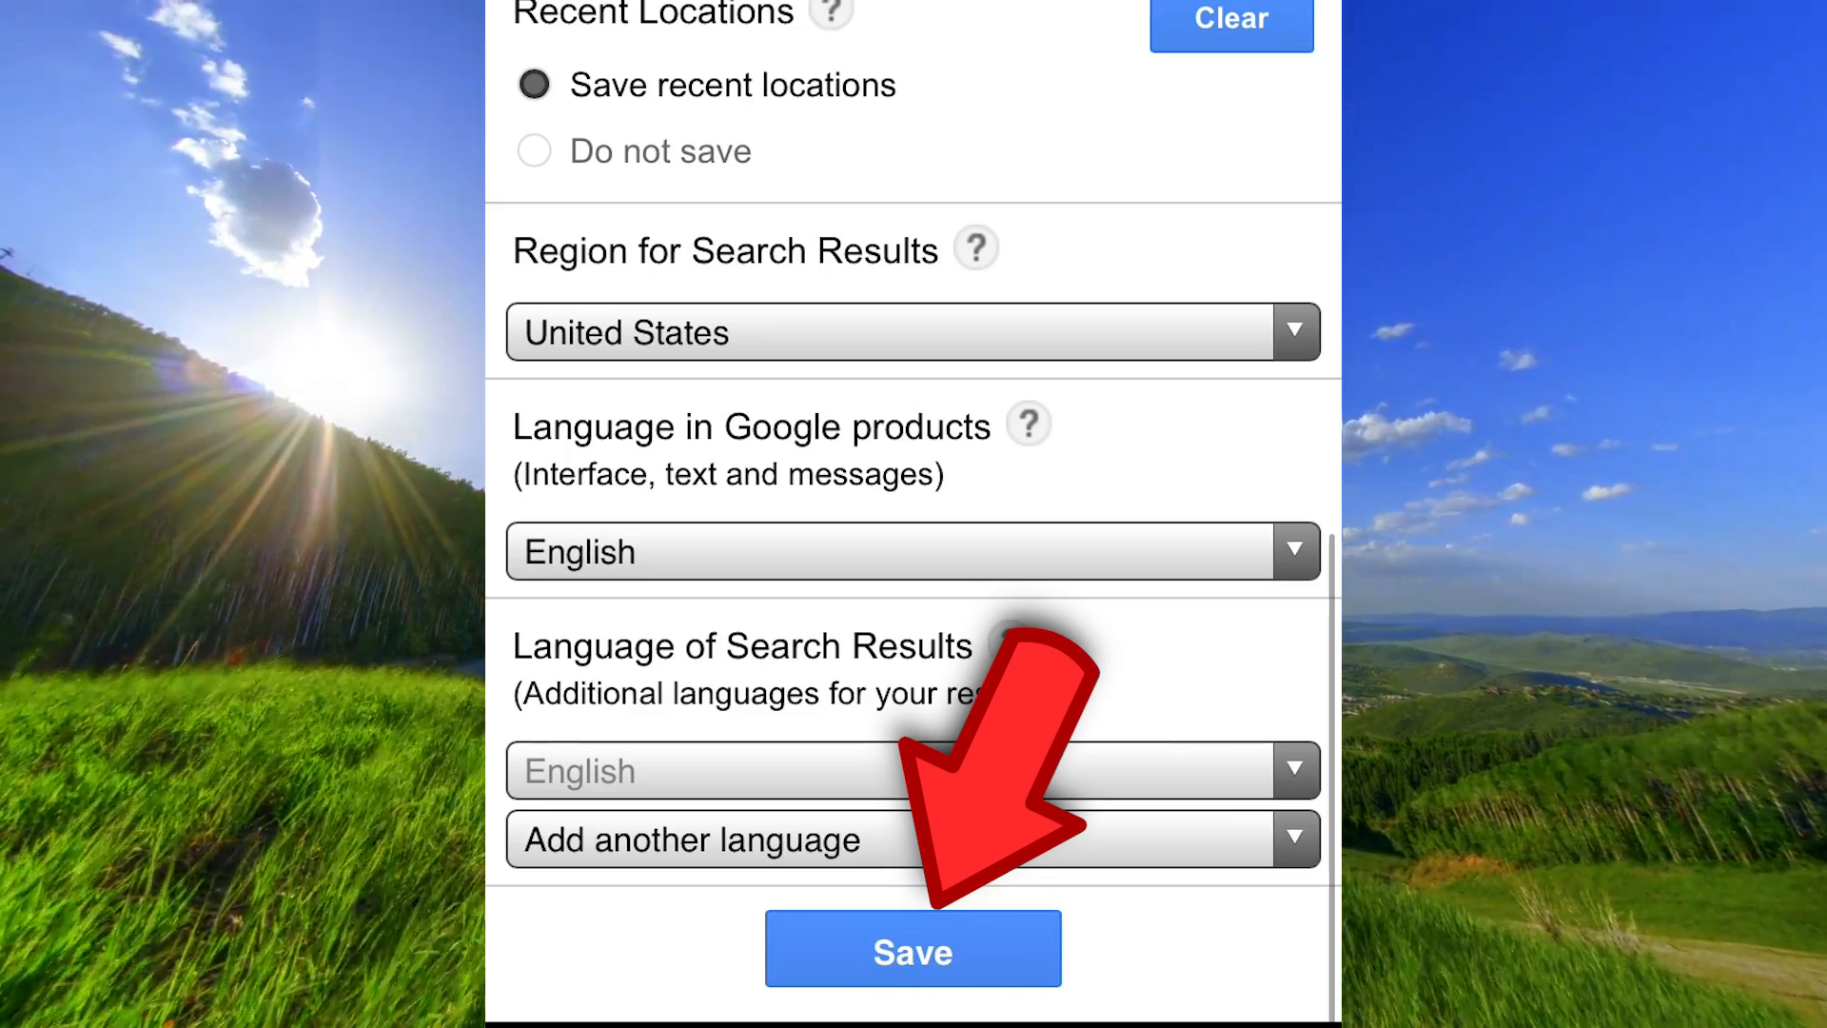
# Save the search settings with search saving turned off
pyautogui.click(913, 948)
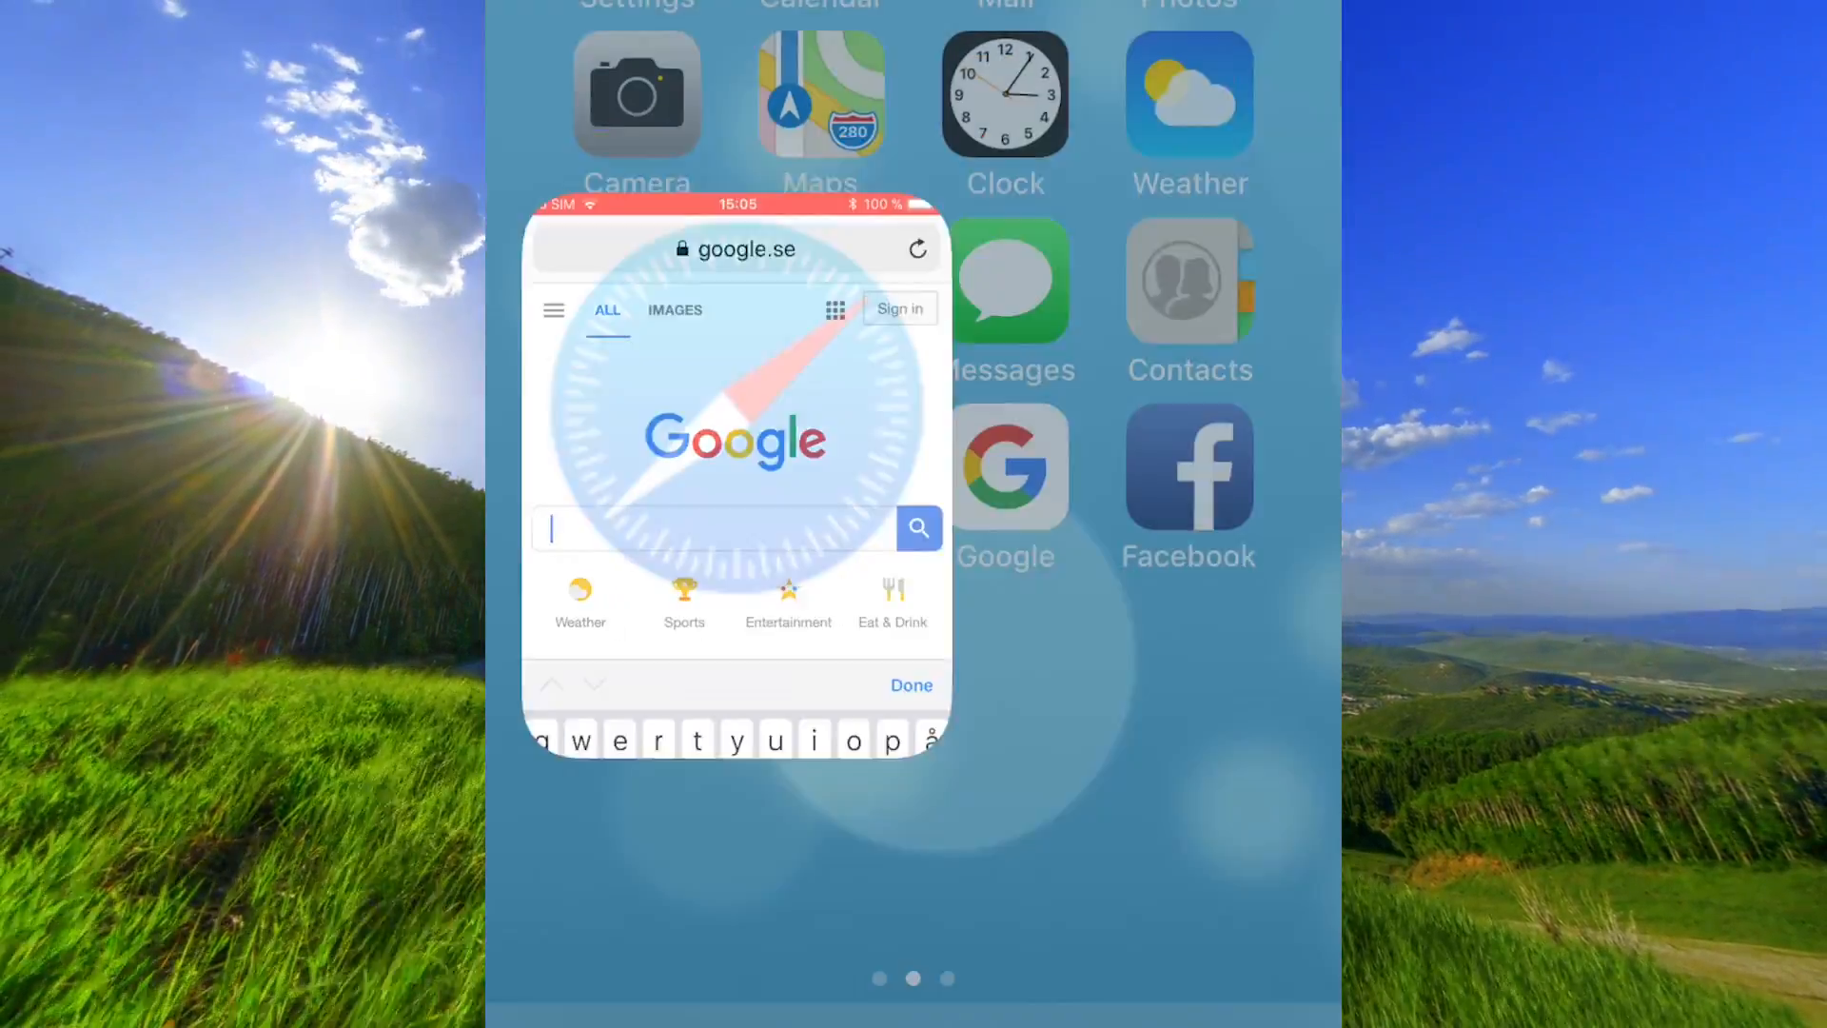